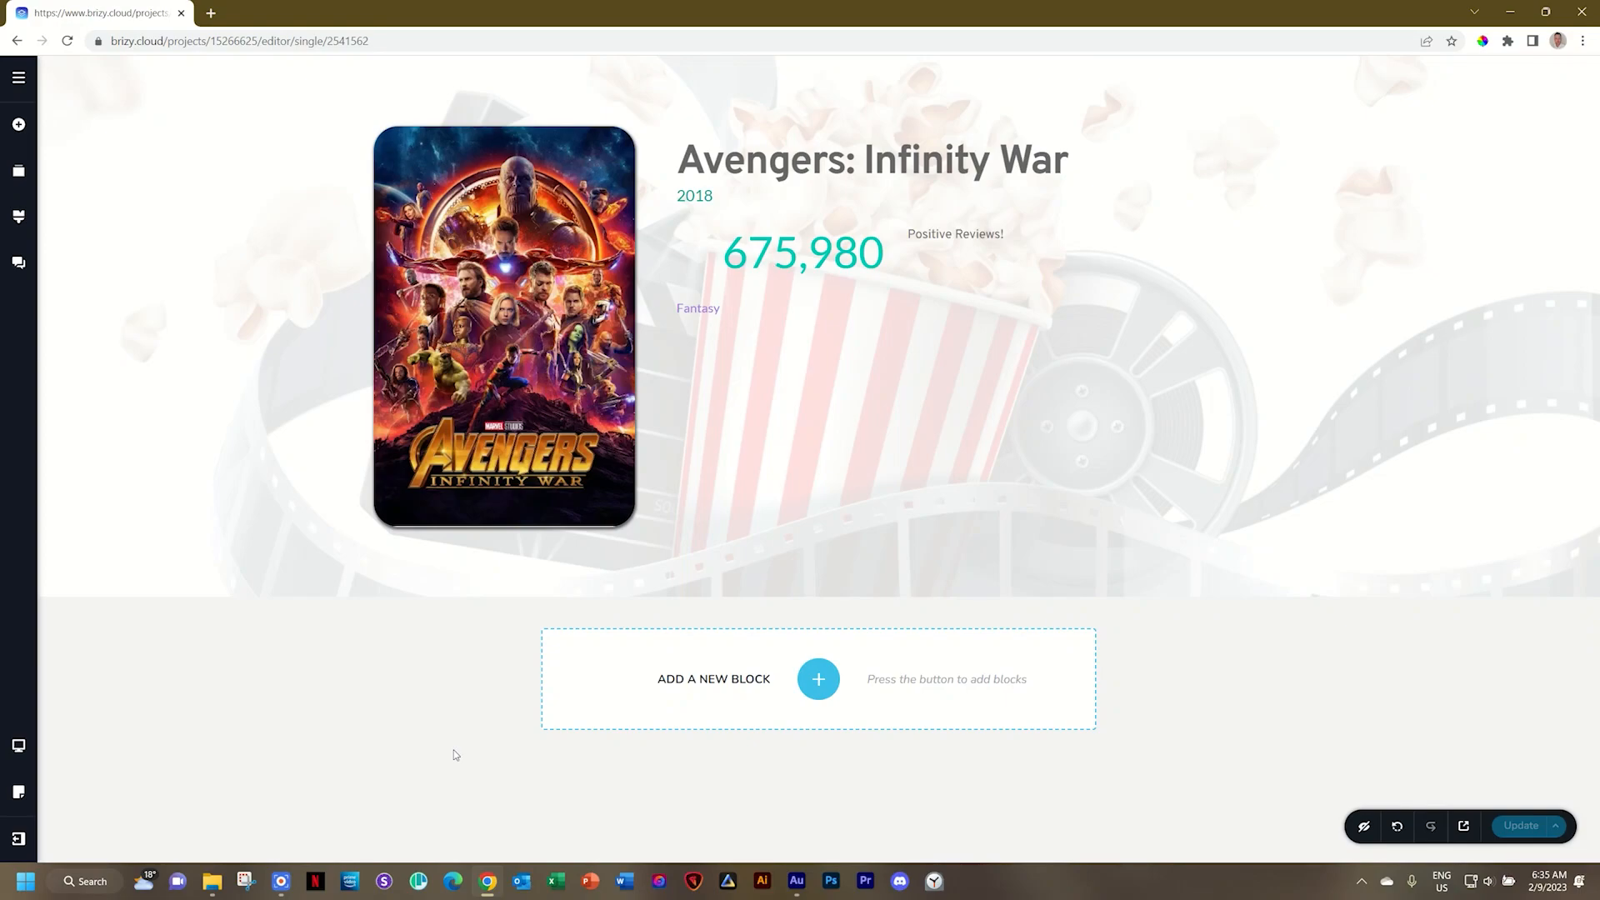
- Select the 675,980 counter and bring up the project's pages and collections list
click(18, 125)
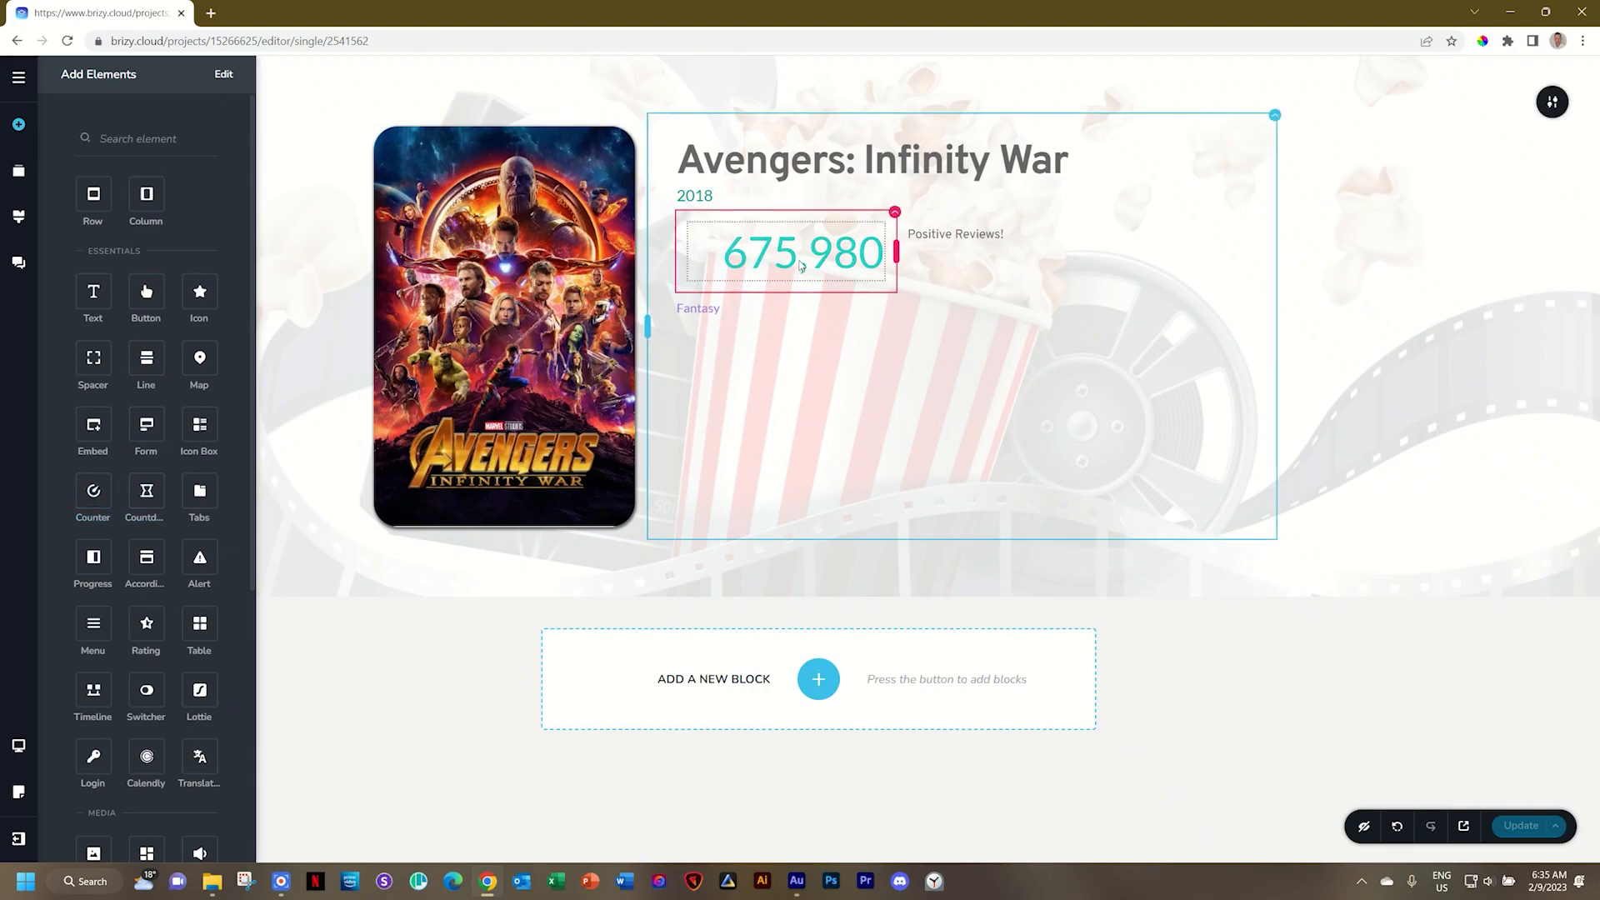
click(708, 306)
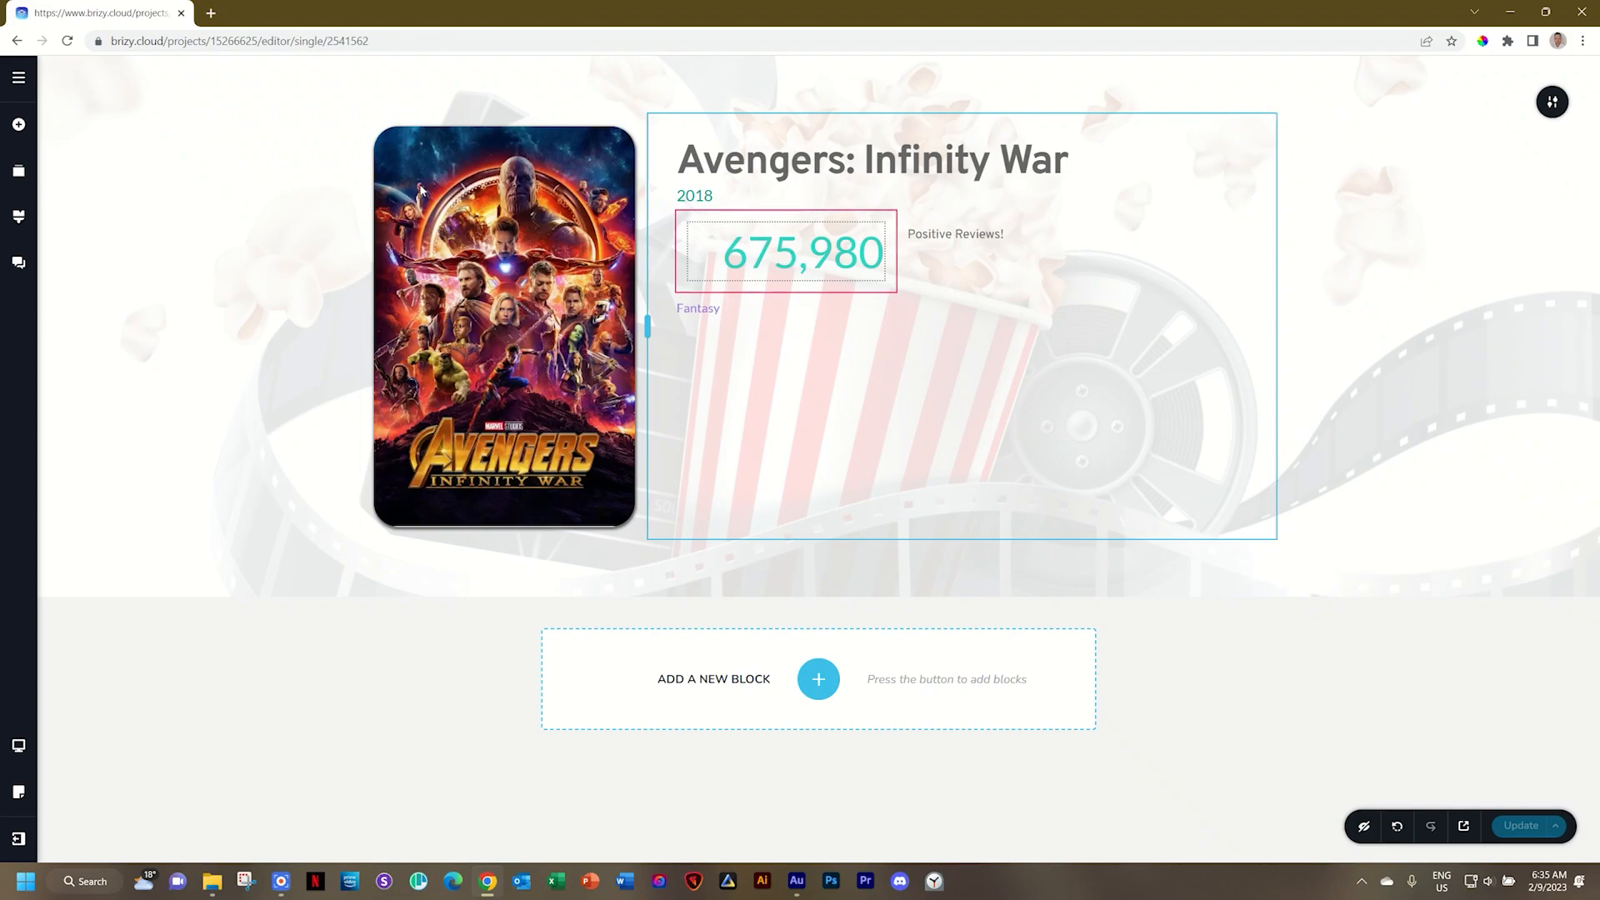
click(803, 252)
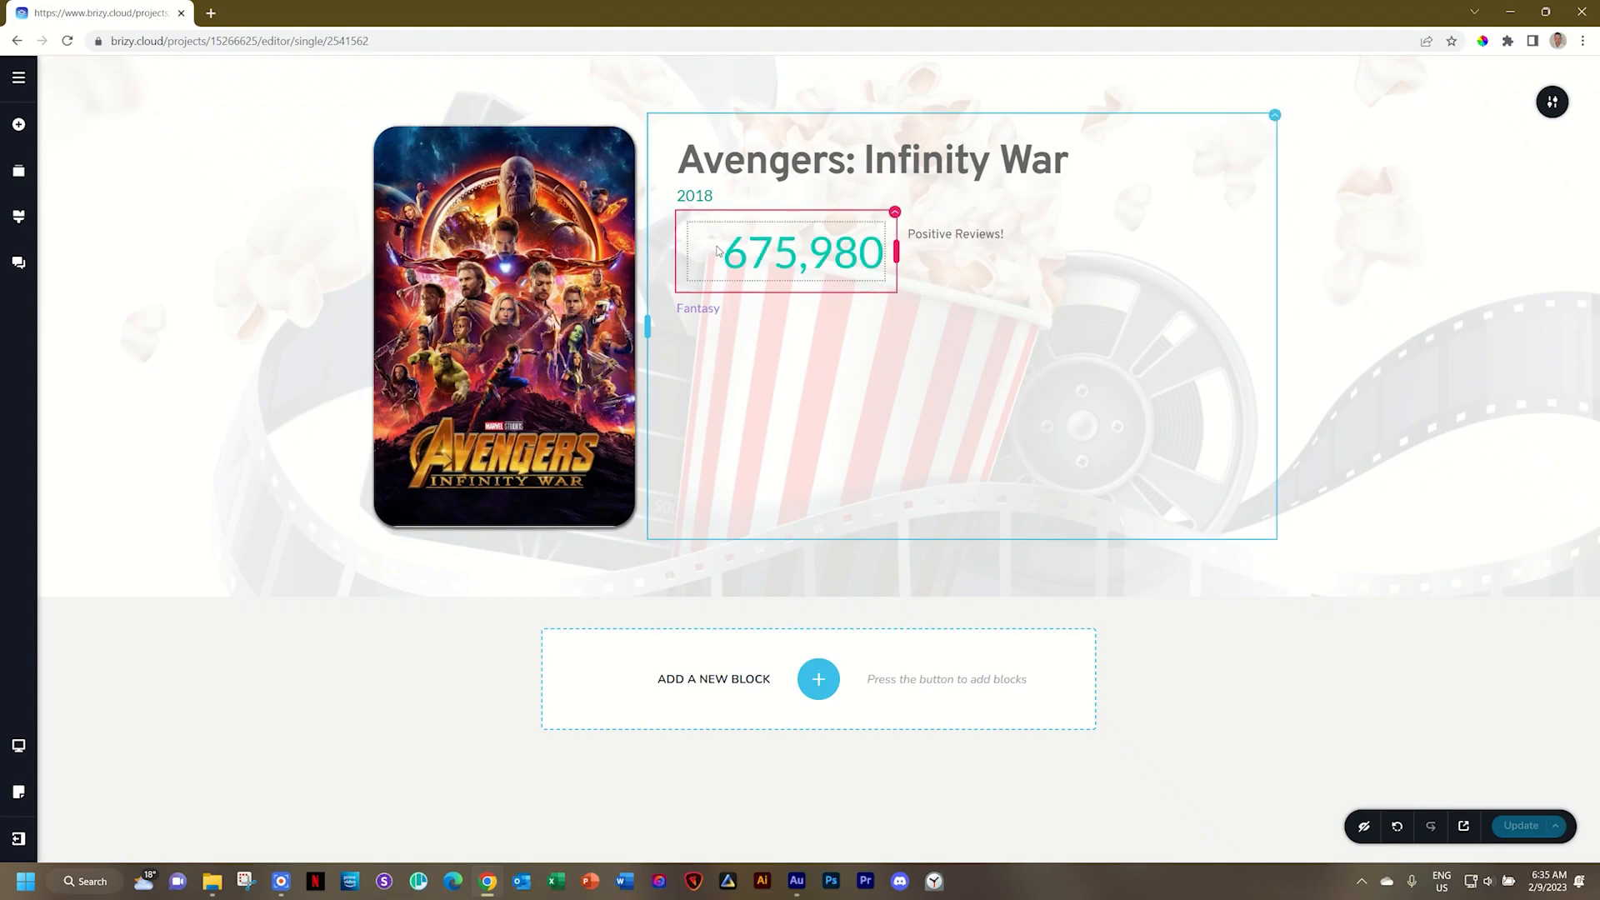
click(19, 170)
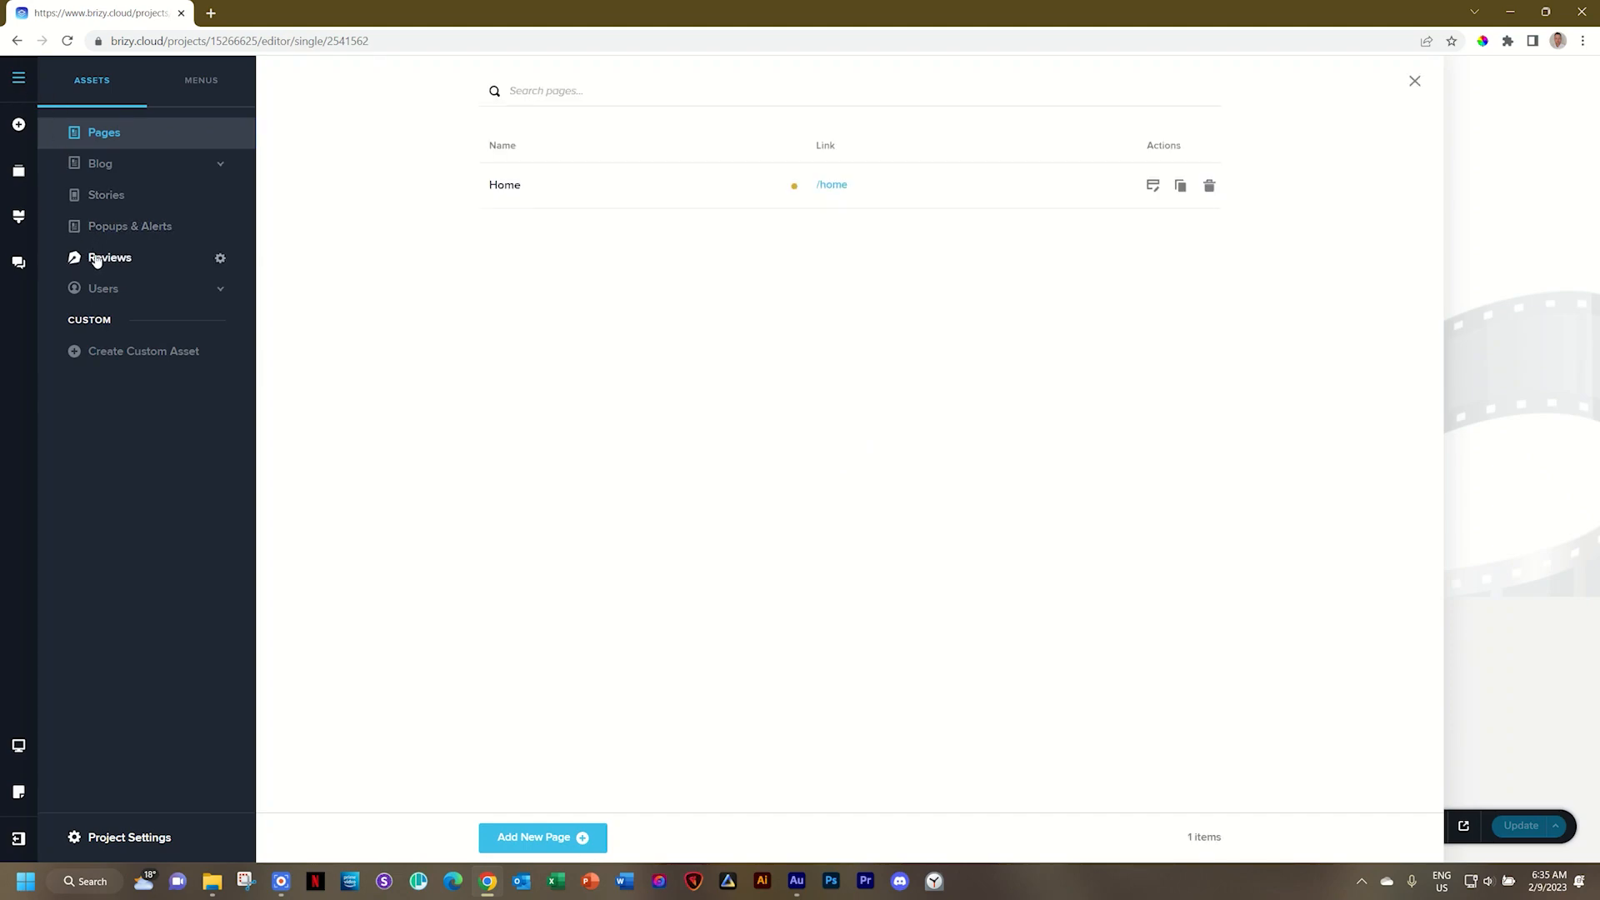
- Edit the Reviews collection's fields and add a Number field named Counter Start
click(110, 257)
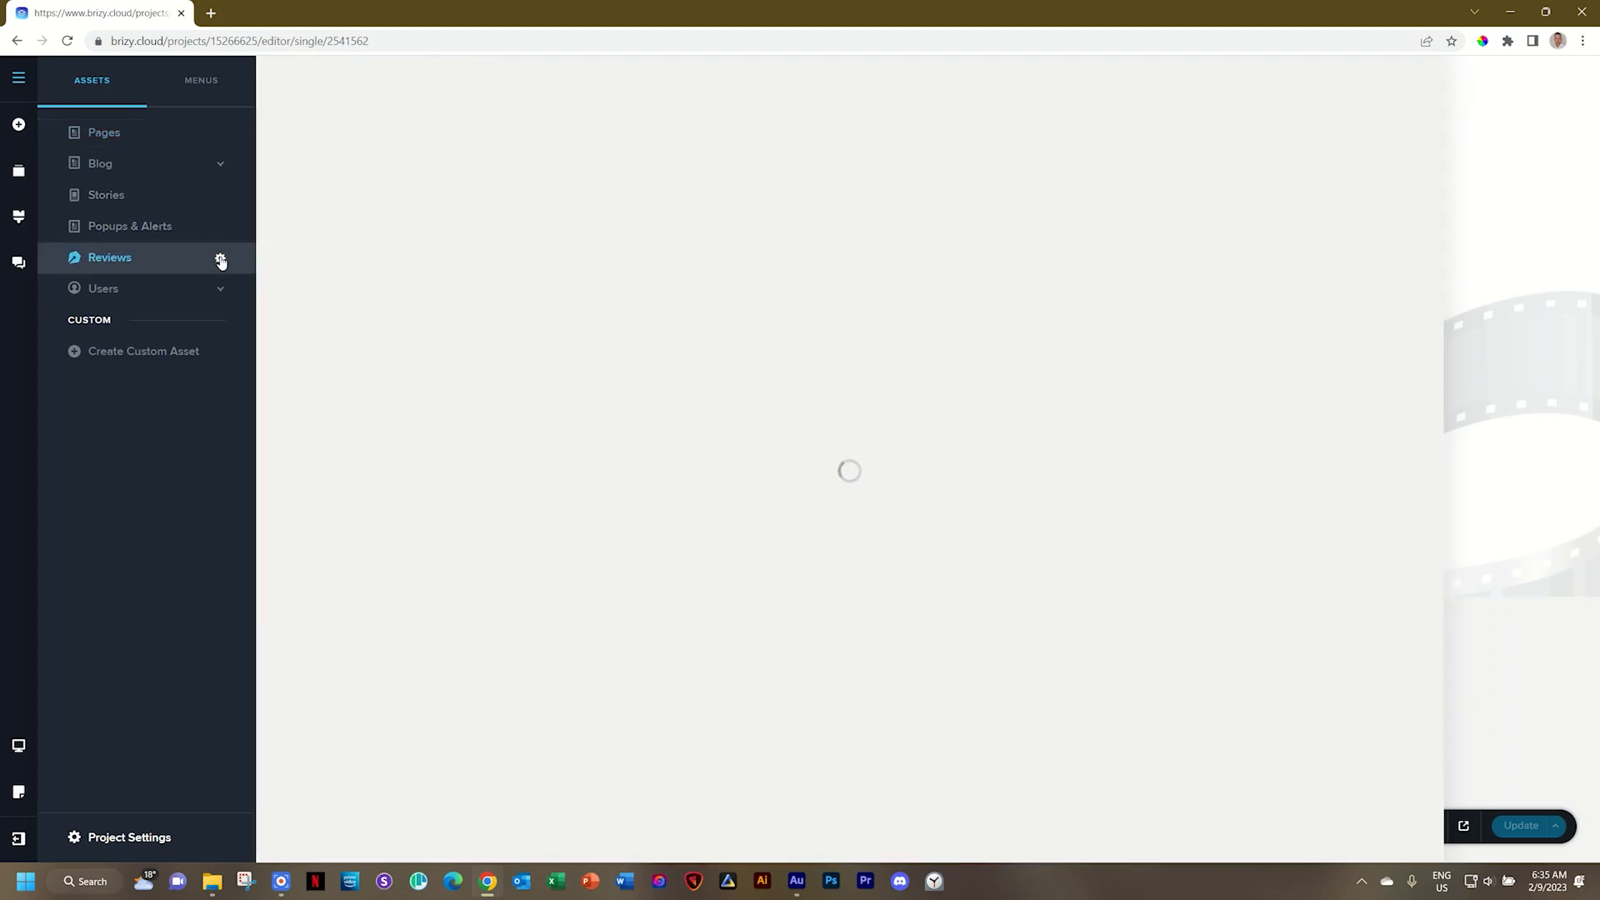
click(220, 260)
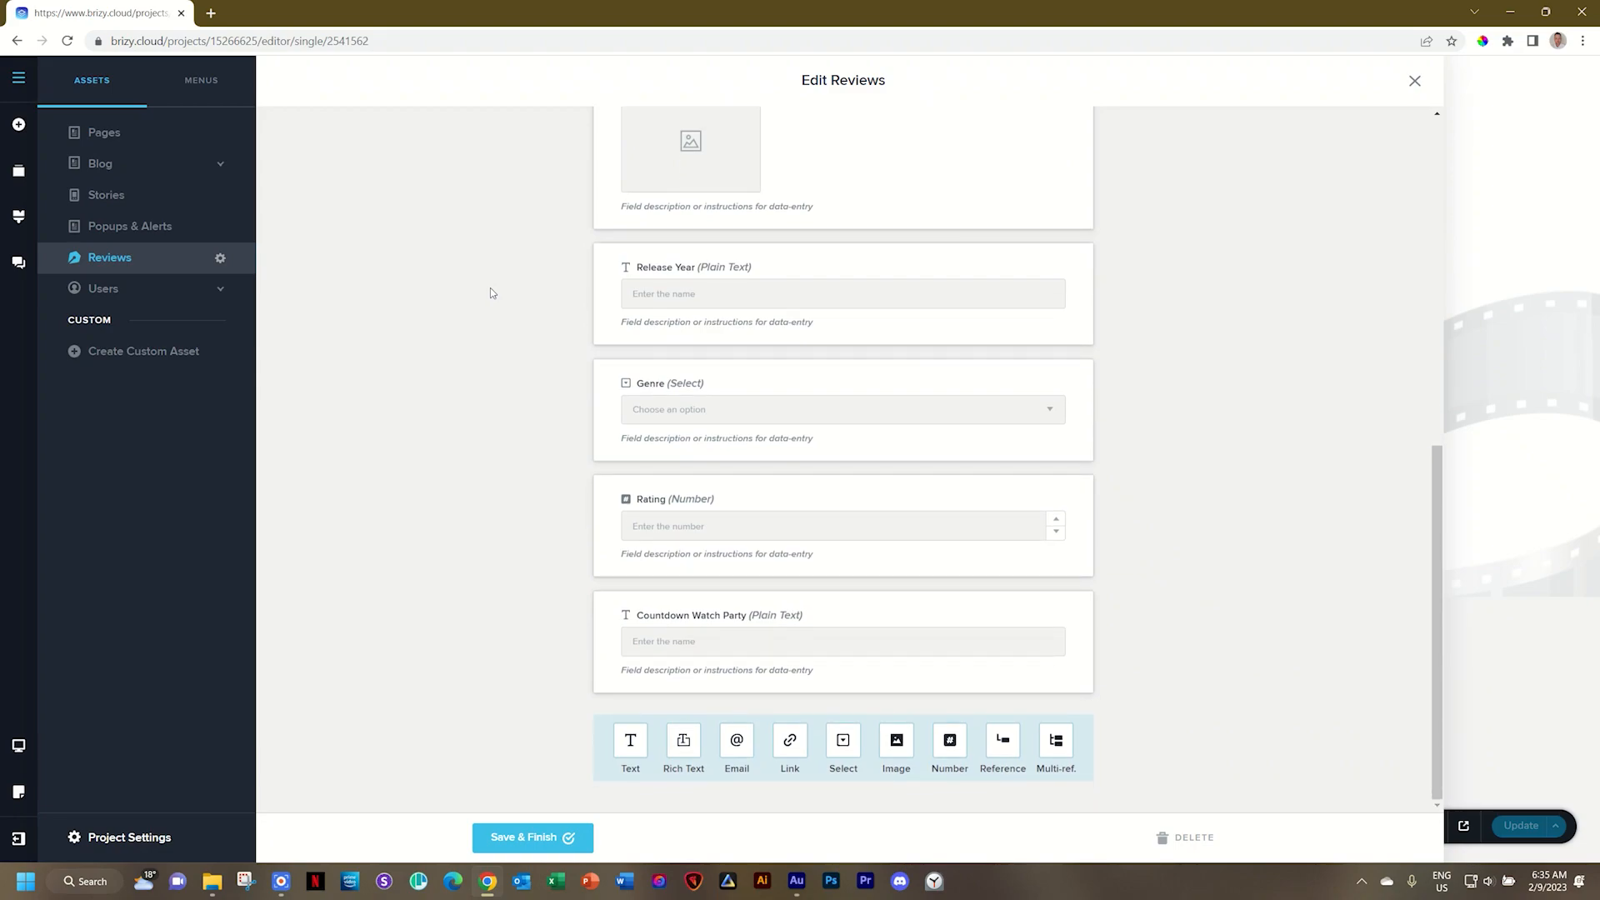
mouse_move(1206, 731)
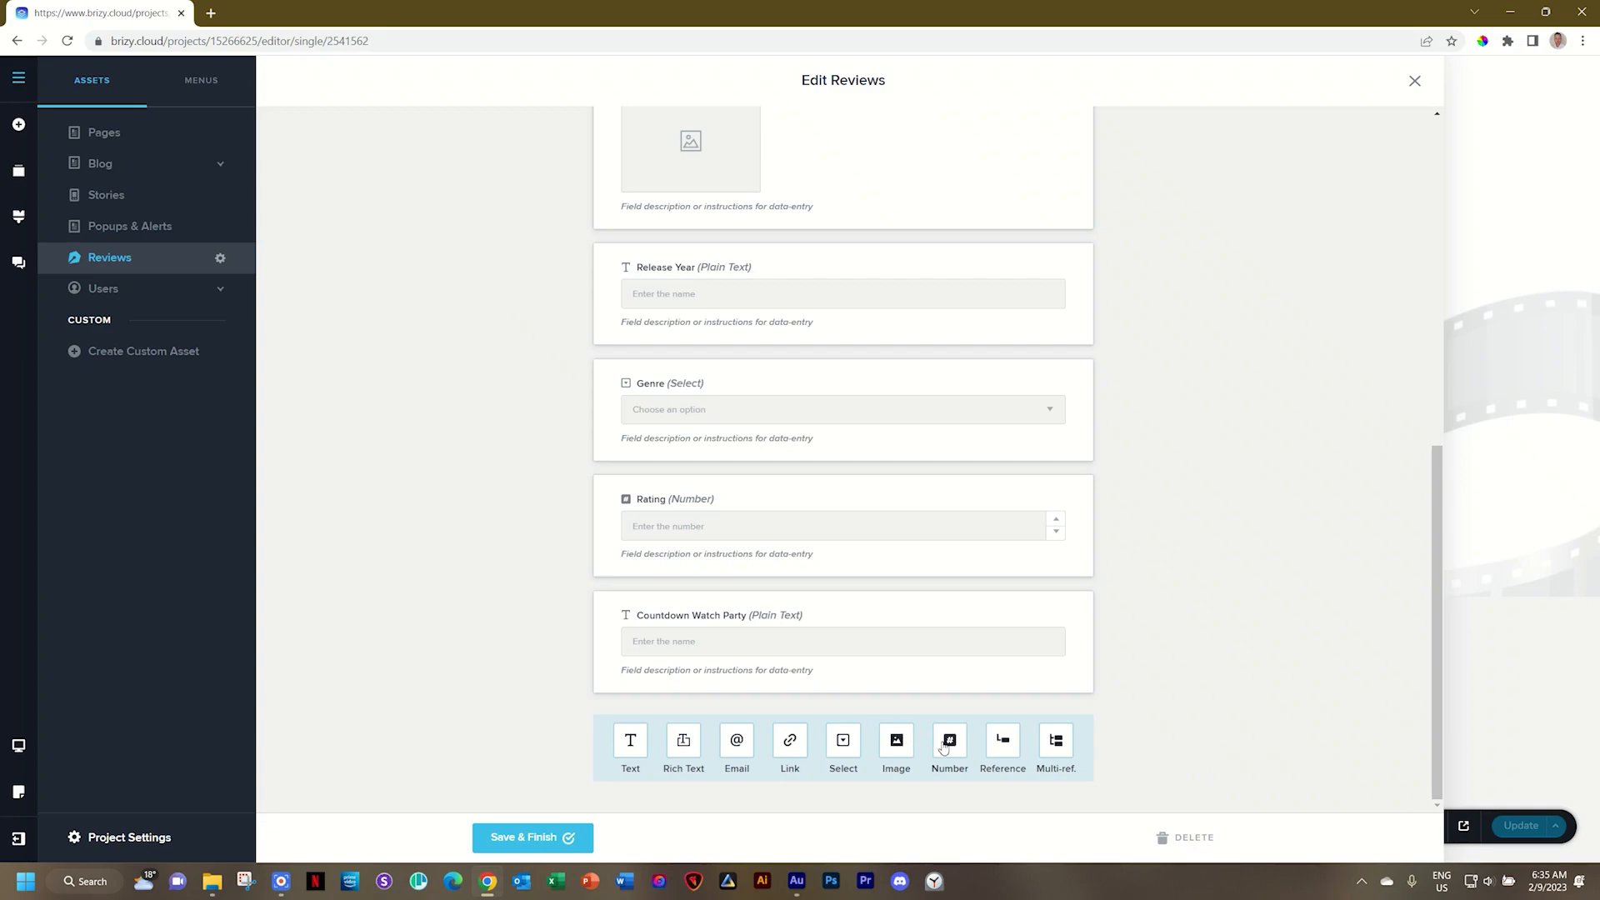
mouse_move(944, 748)
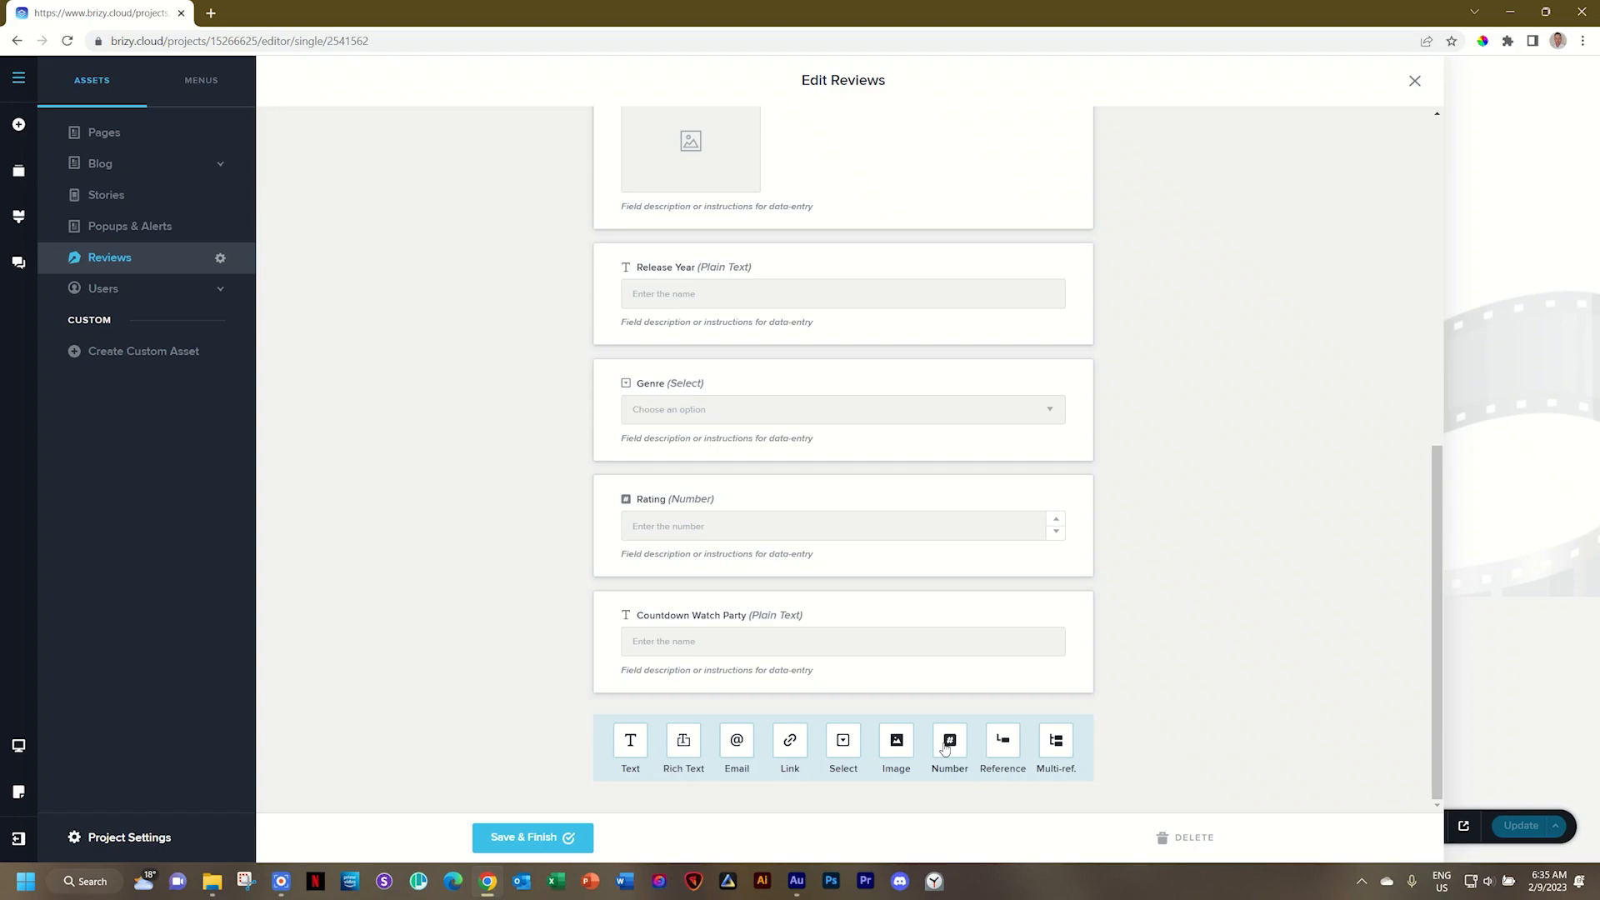
click(949, 740)
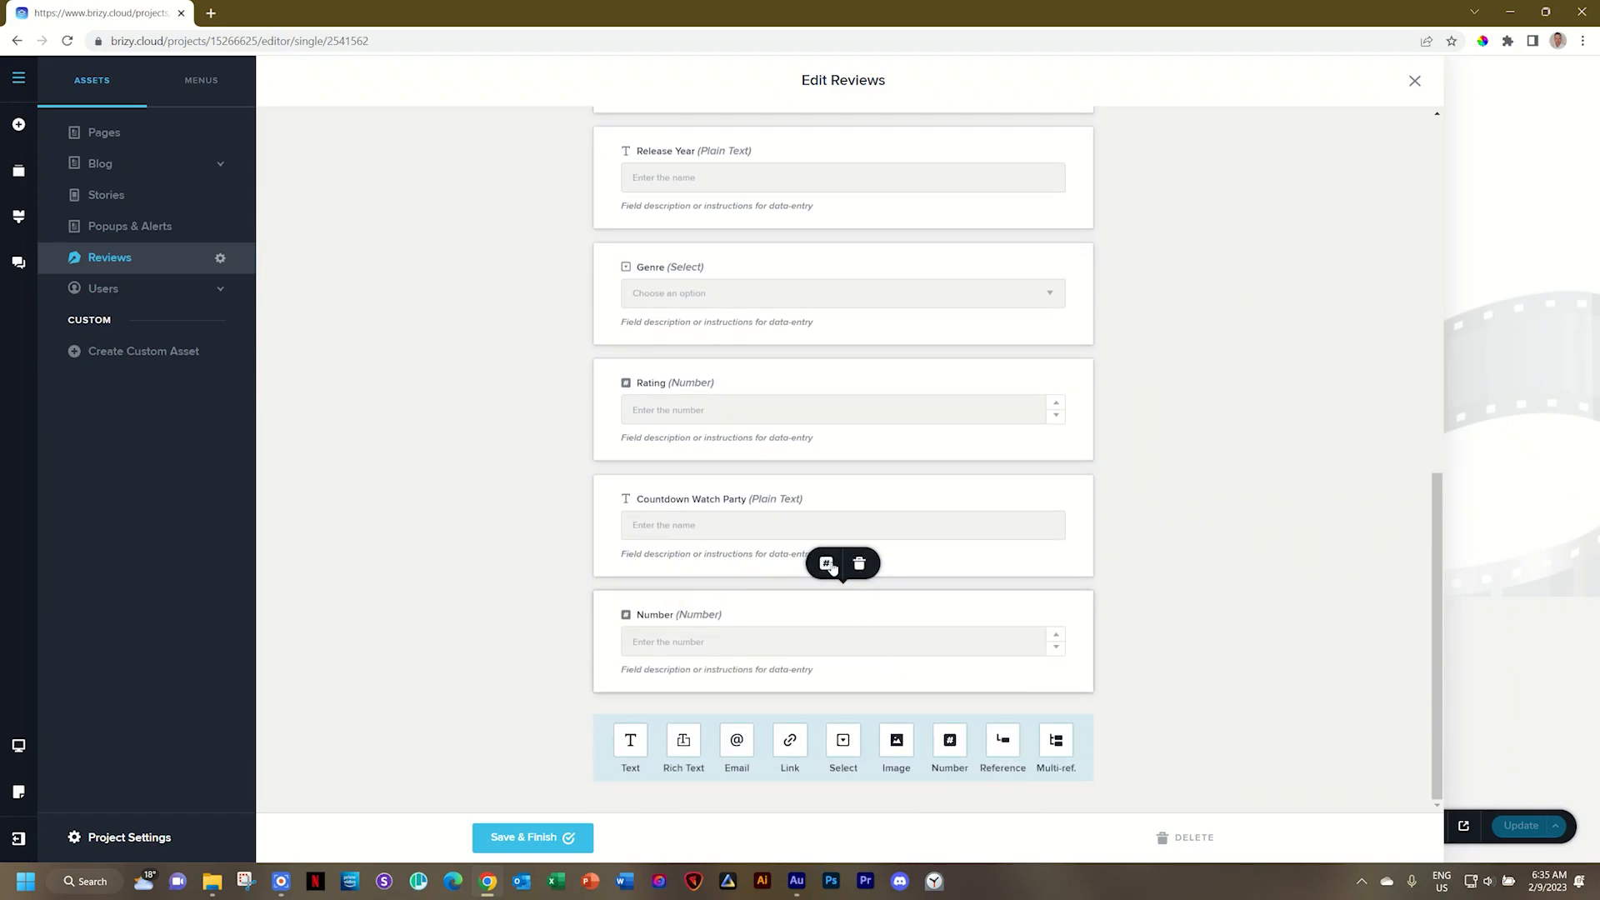
click(826, 564)
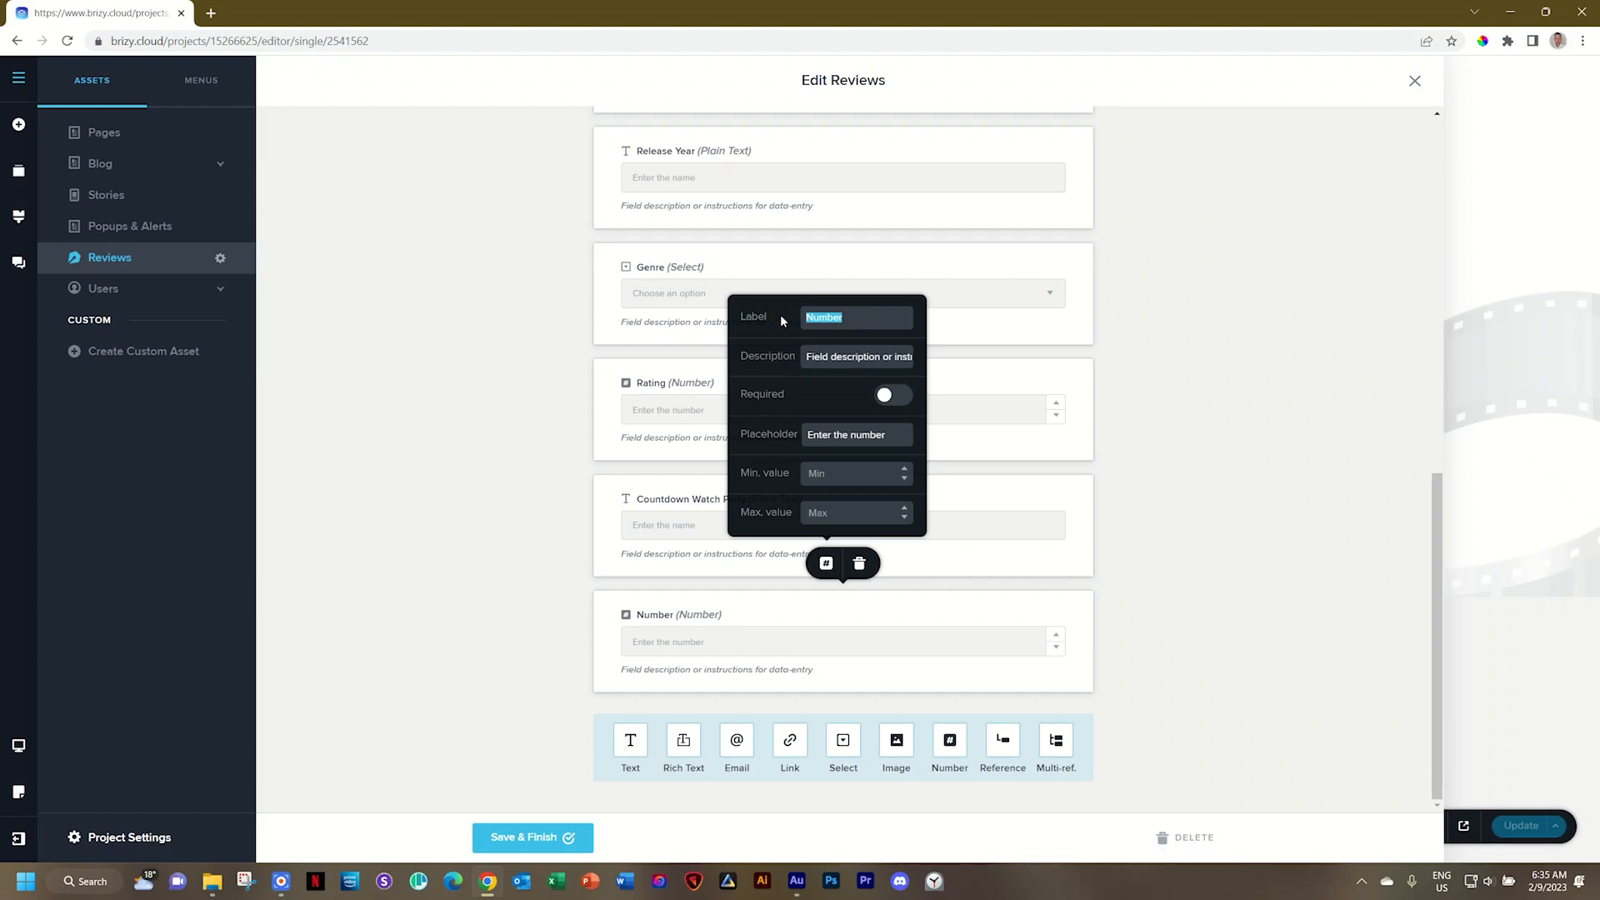
text(Counter Start)
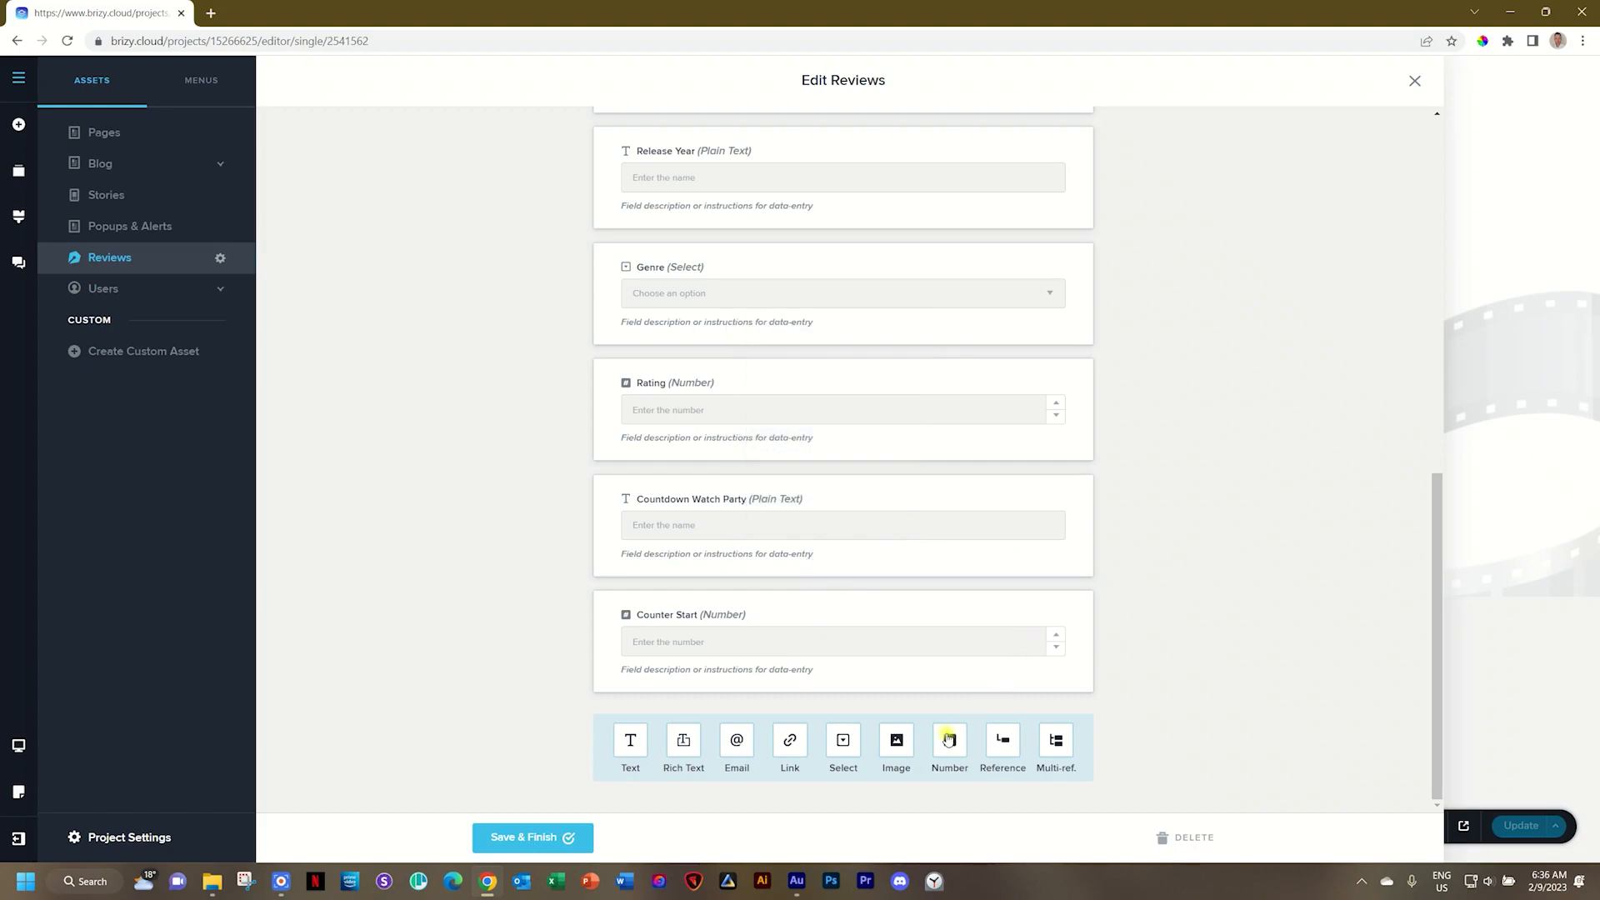
- Add a second Number field named Counter End to the Reviews collection
click(948, 745)
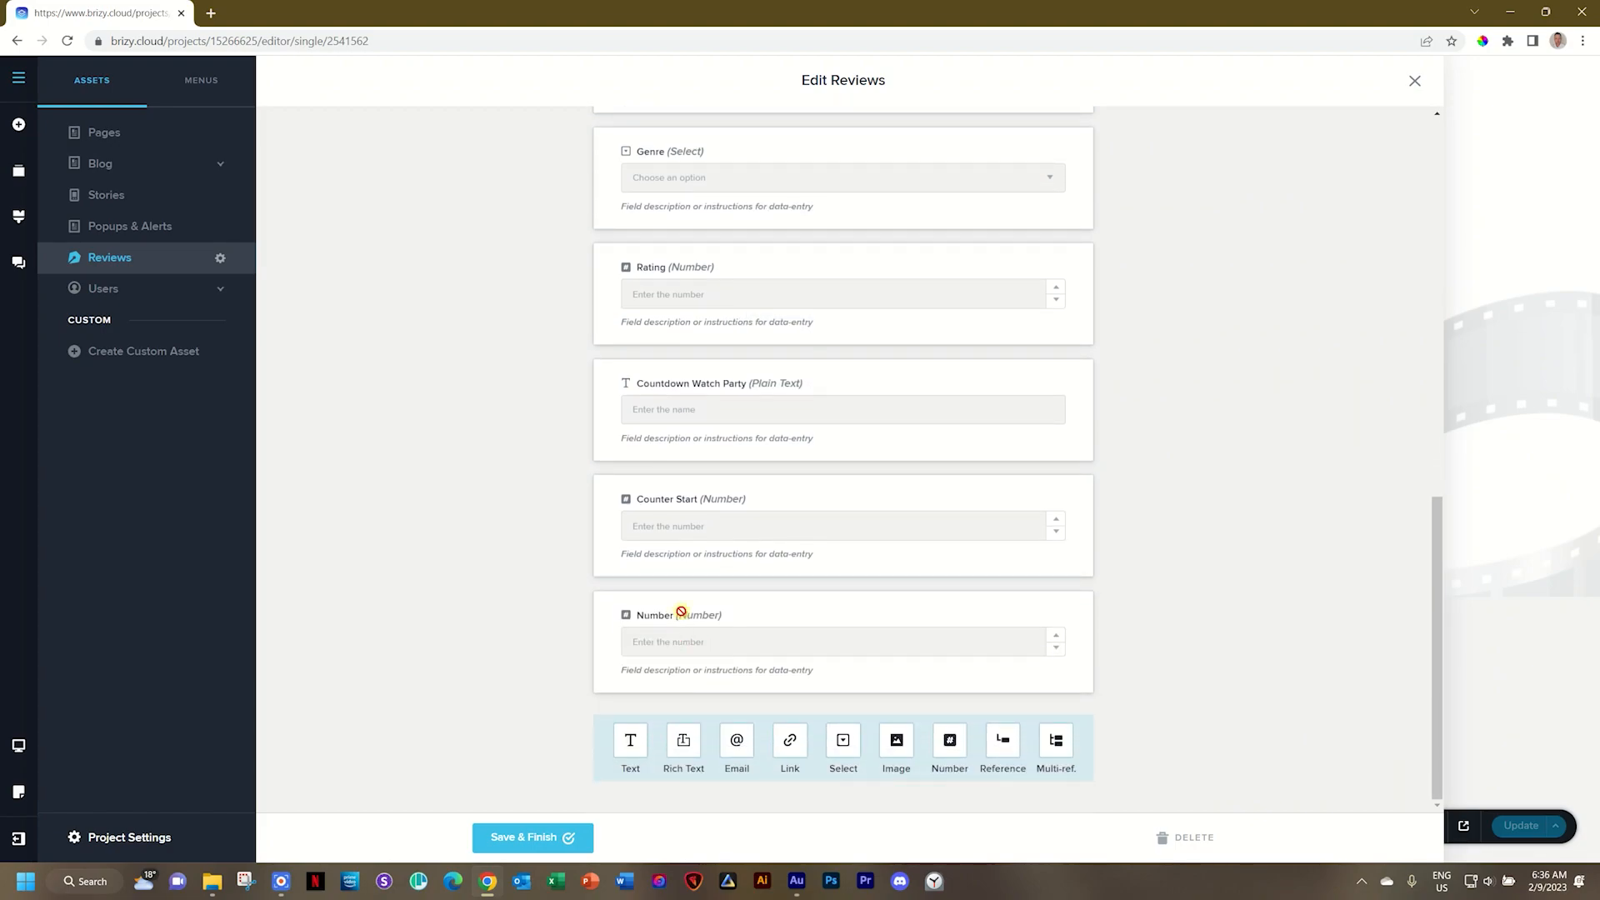
click(676, 615)
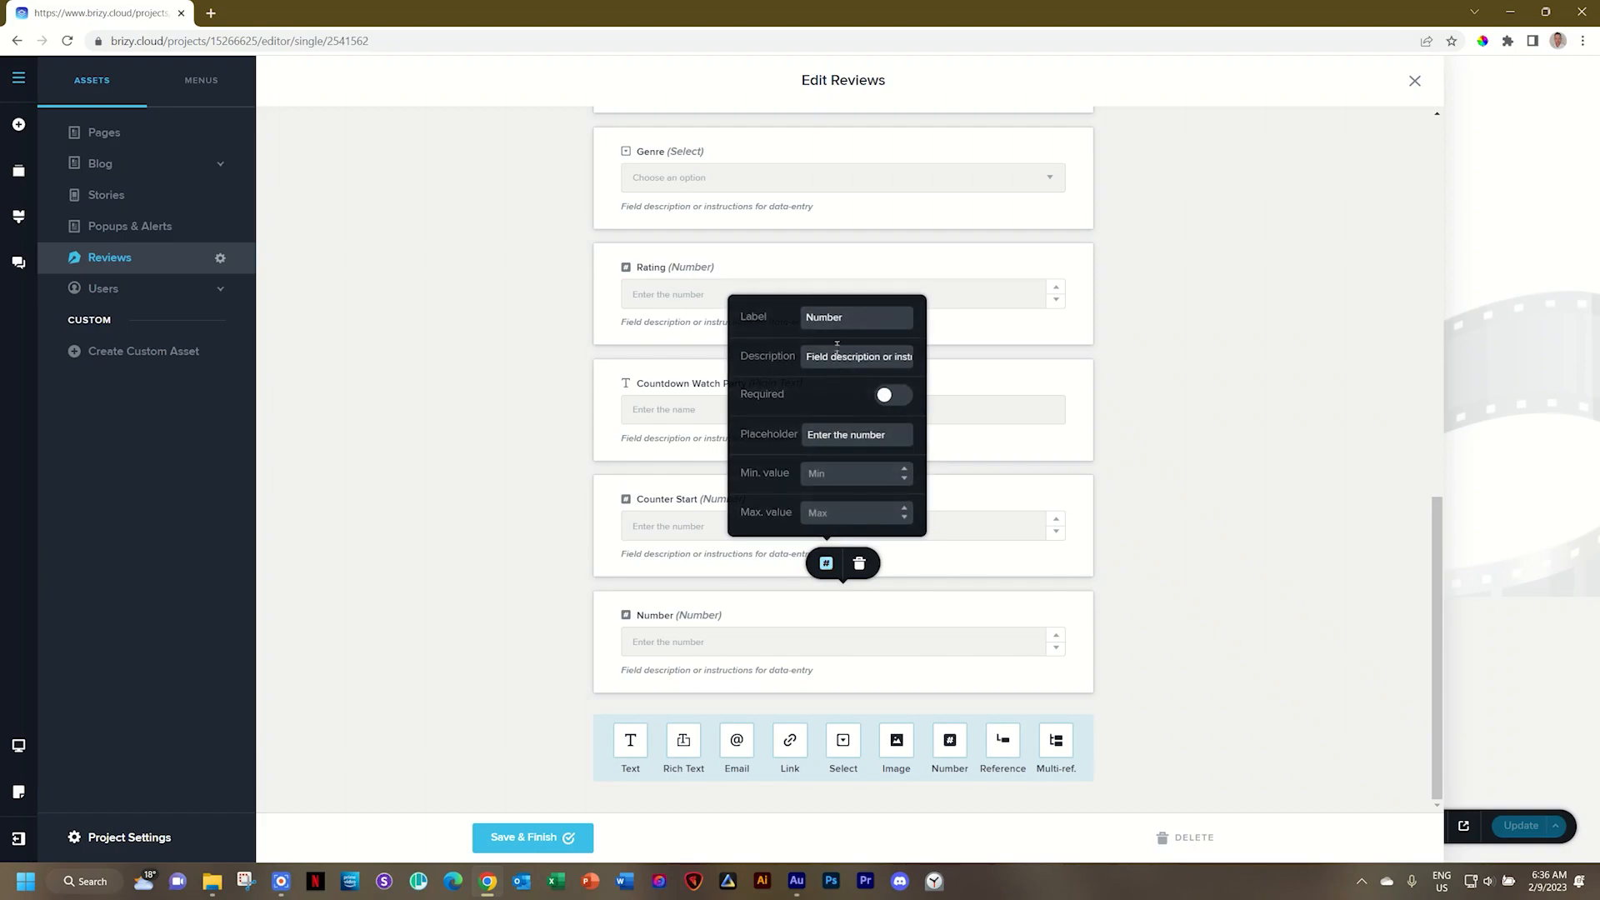
text(Counter End)
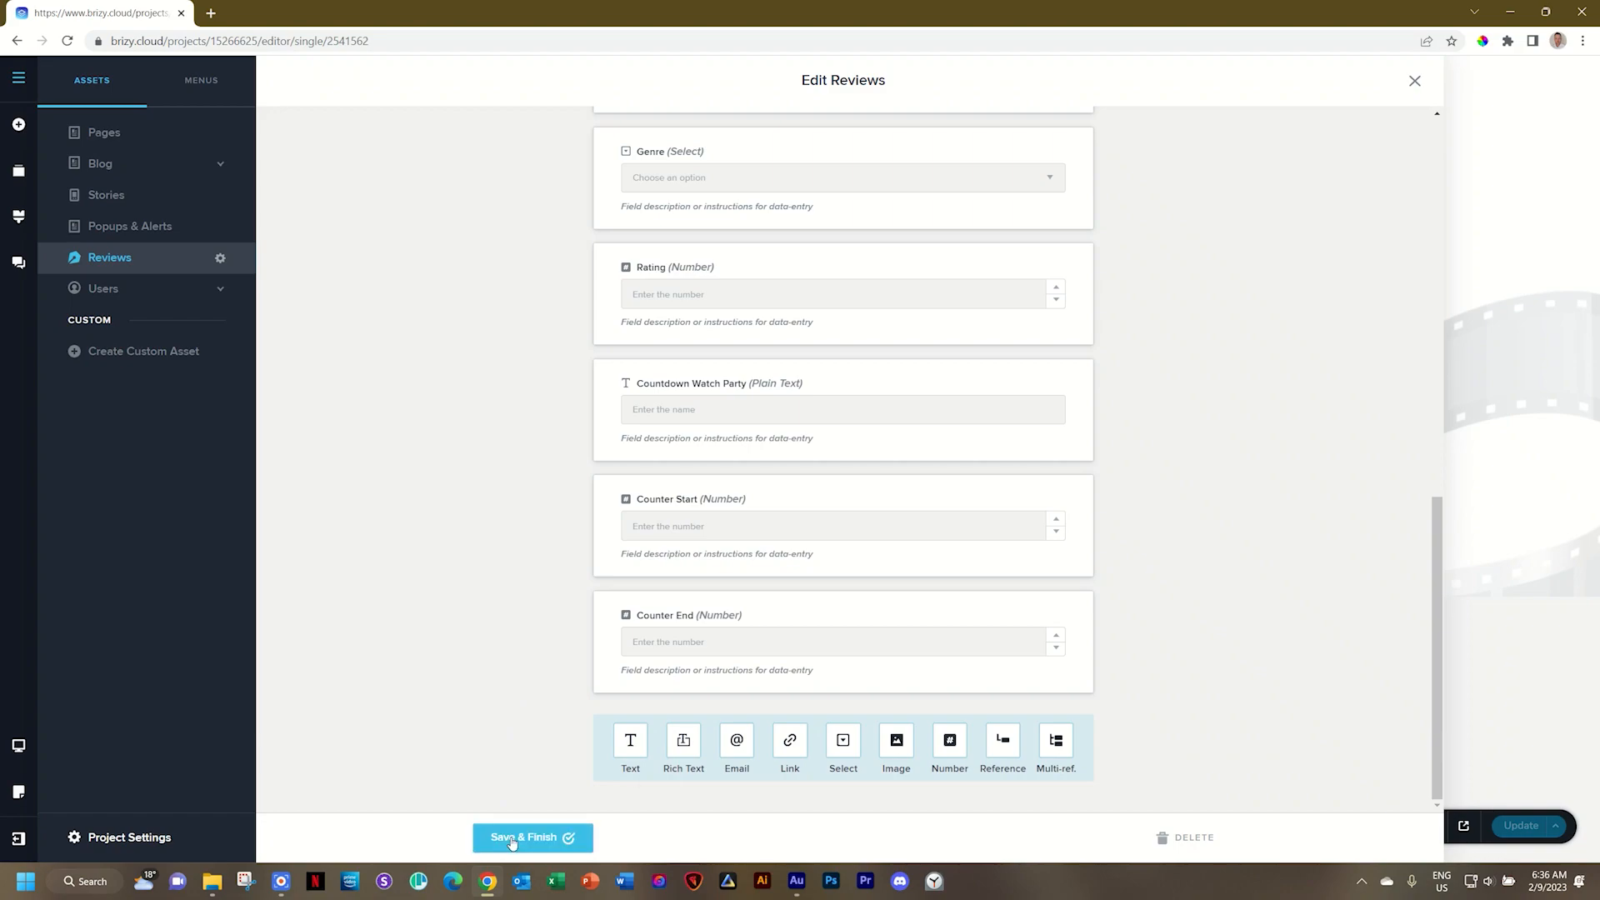
- Save the new fields and enter Counter Start 500000 and Counter End 1100000 for the Avengers review
click(532, 837)
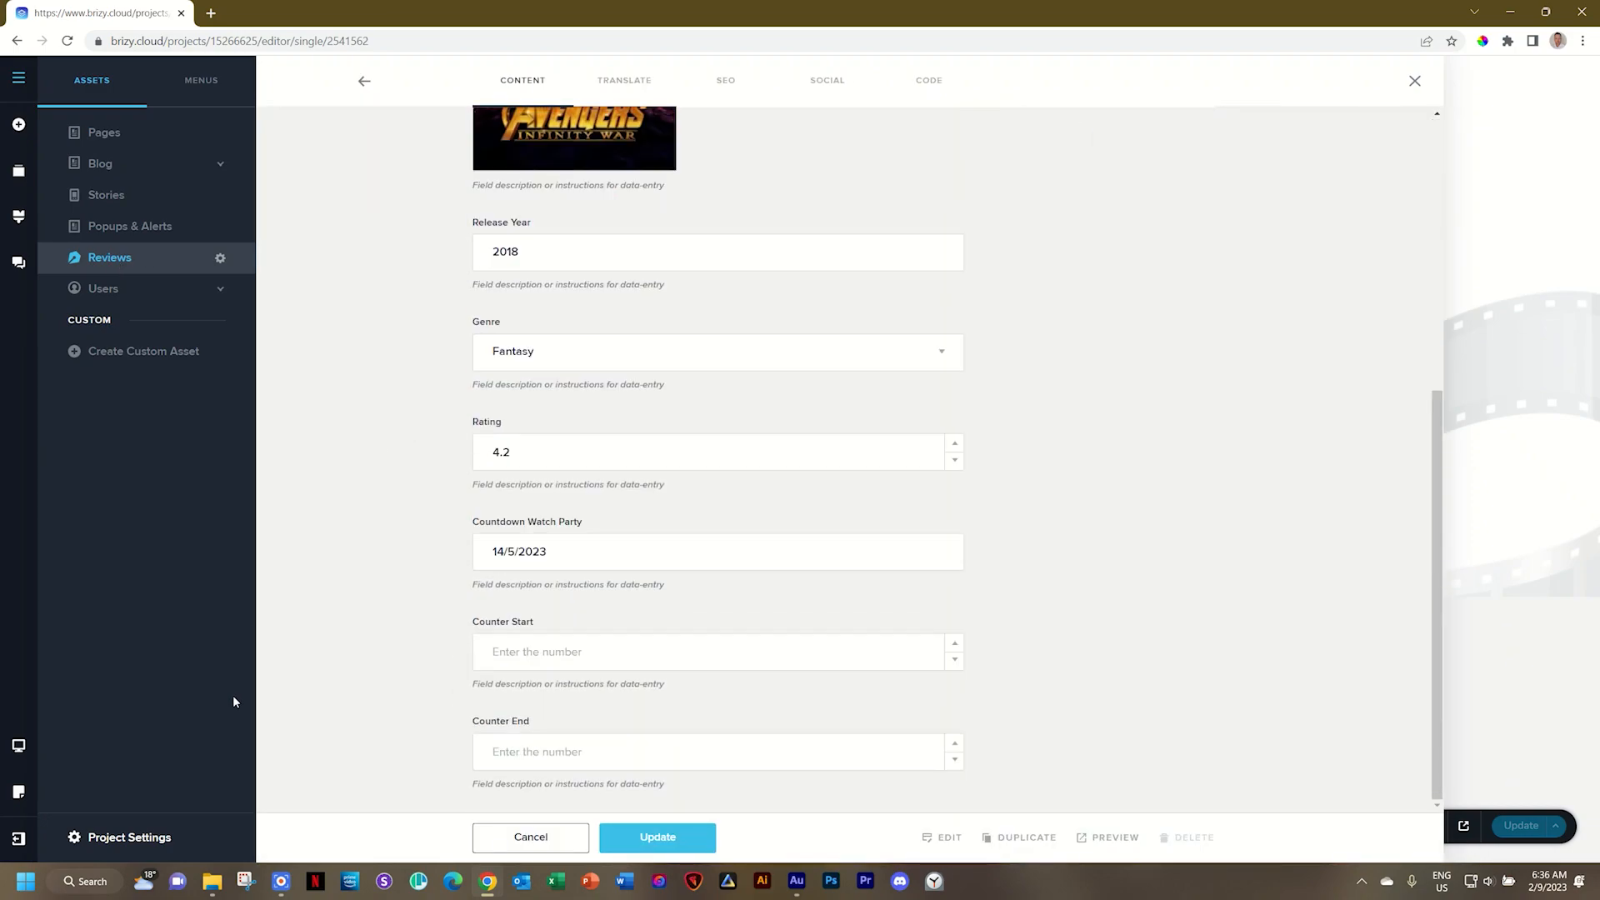
text(5)
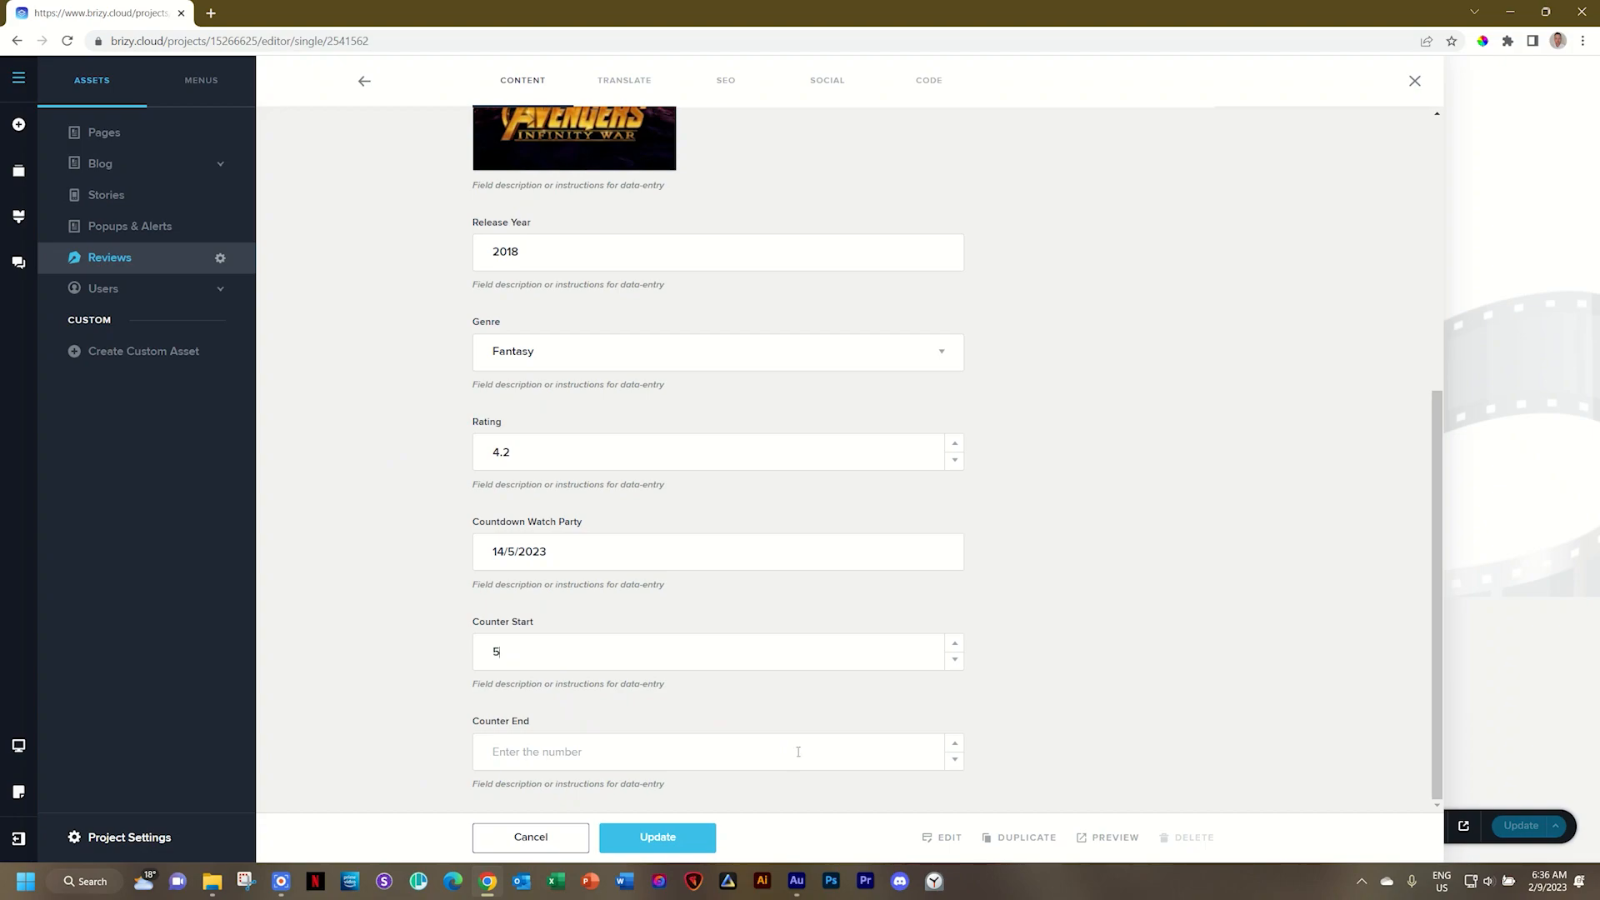
text(00000)
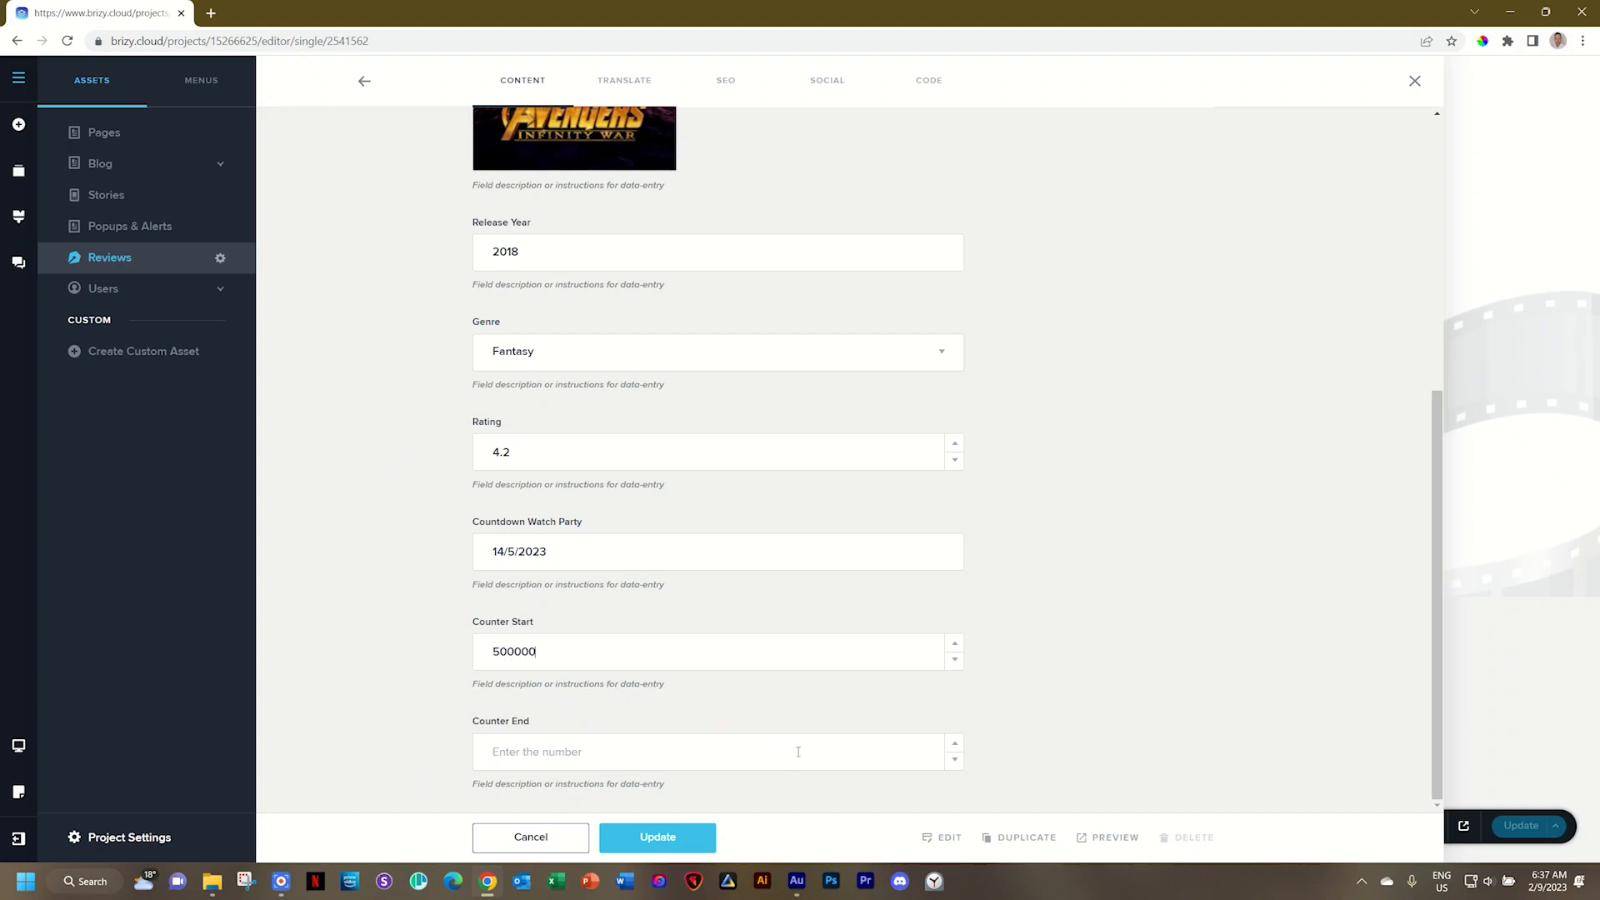
text(1)
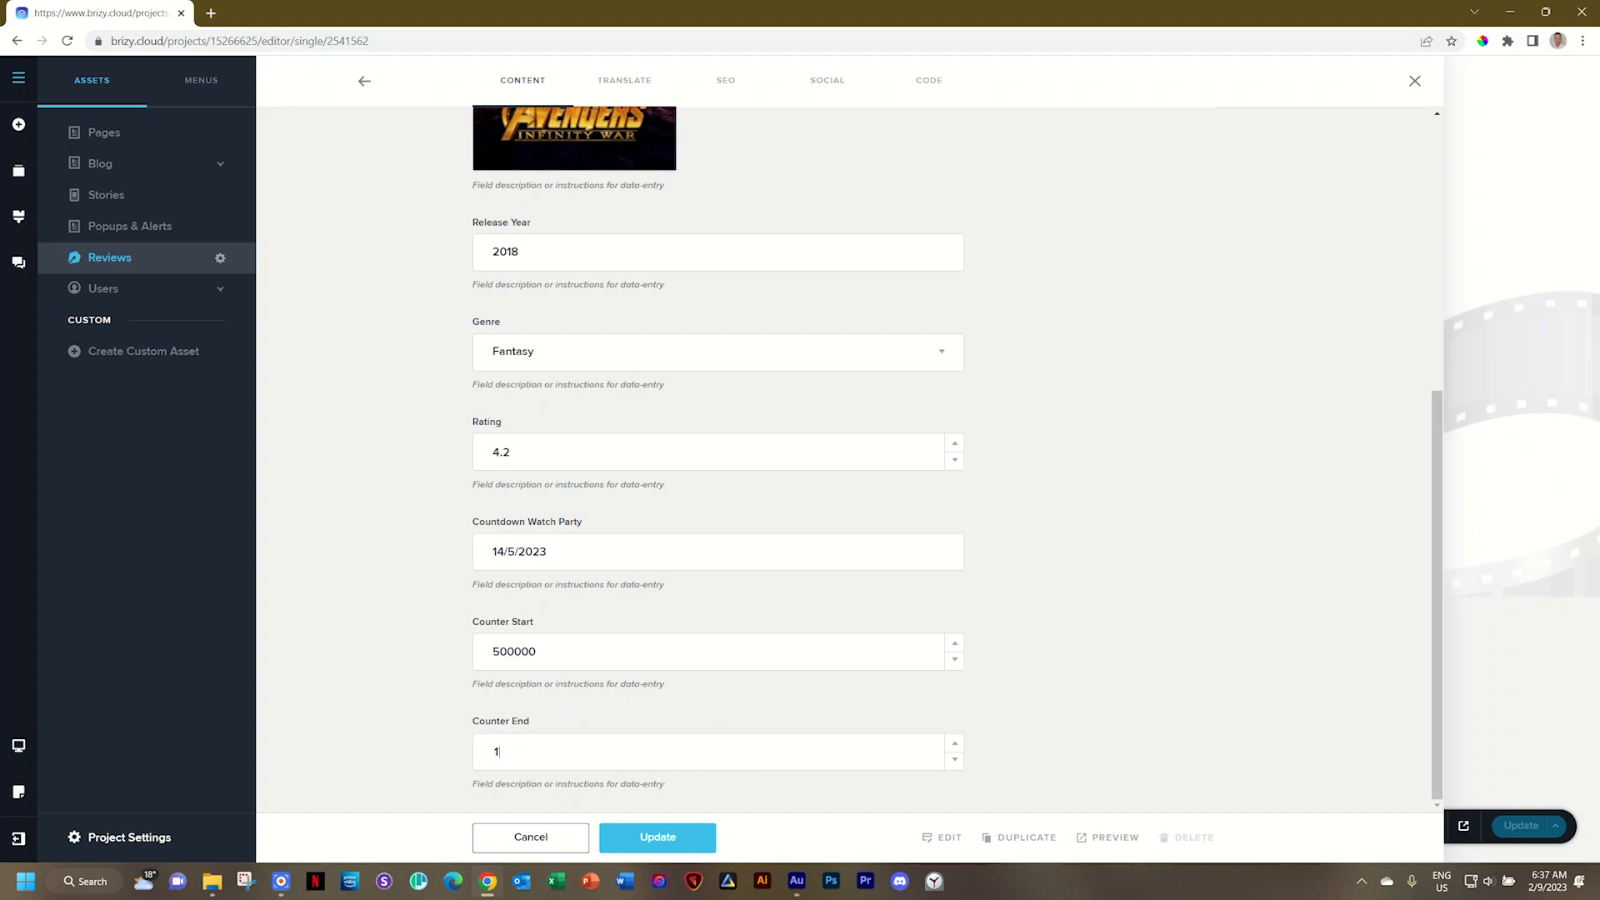
text(100000)
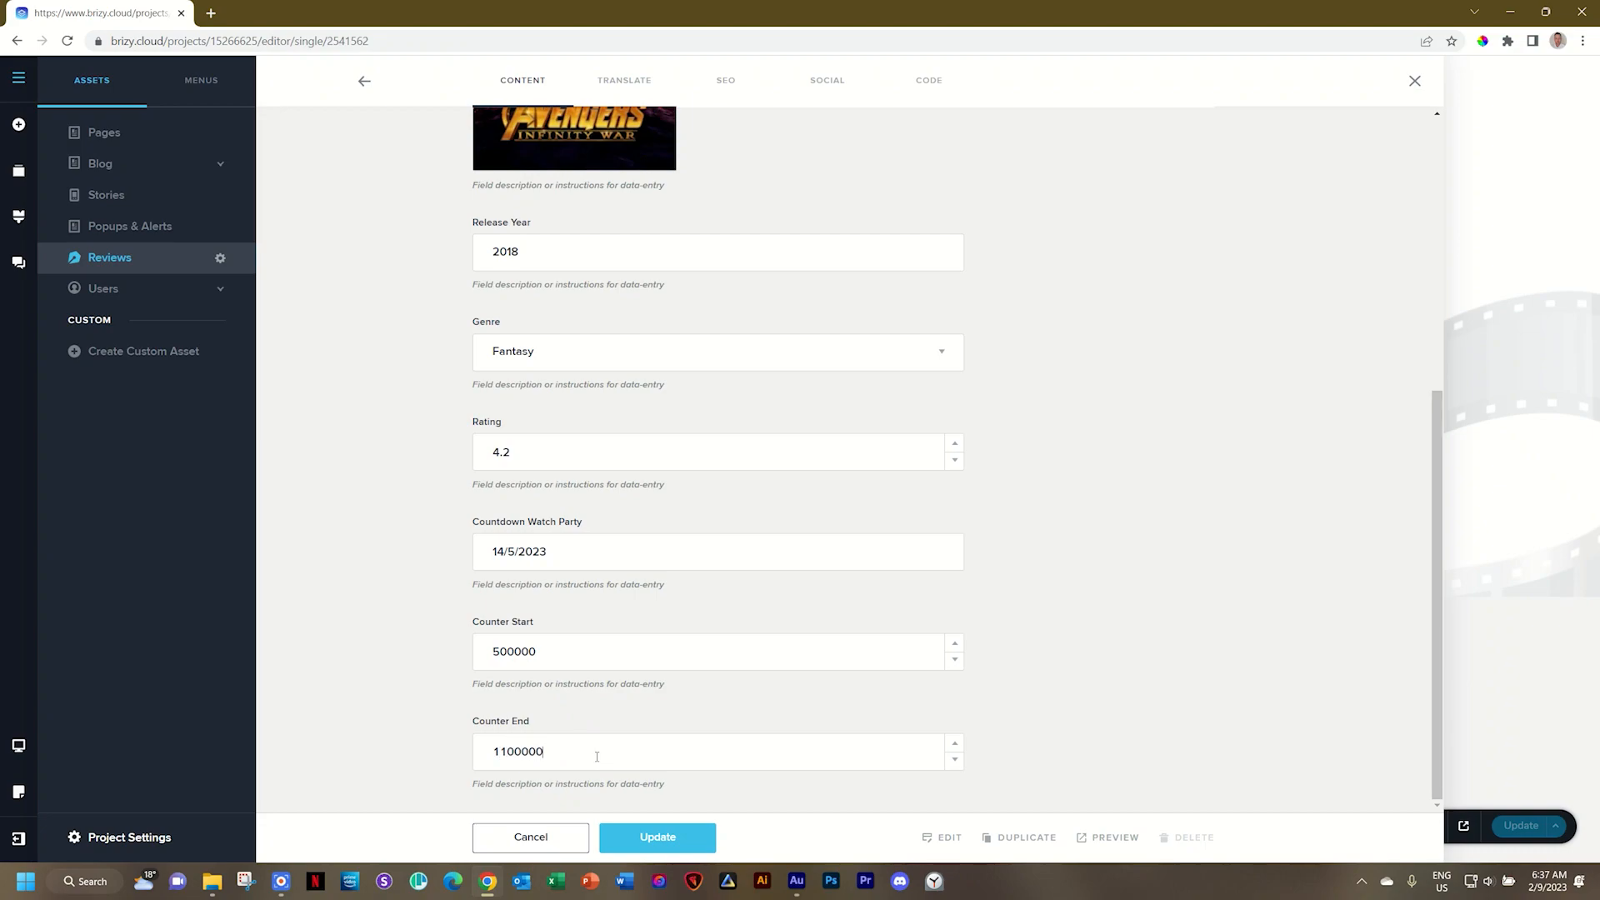
- Update the Avengers: Infinity War entry with the new counter values
click(657, 837)
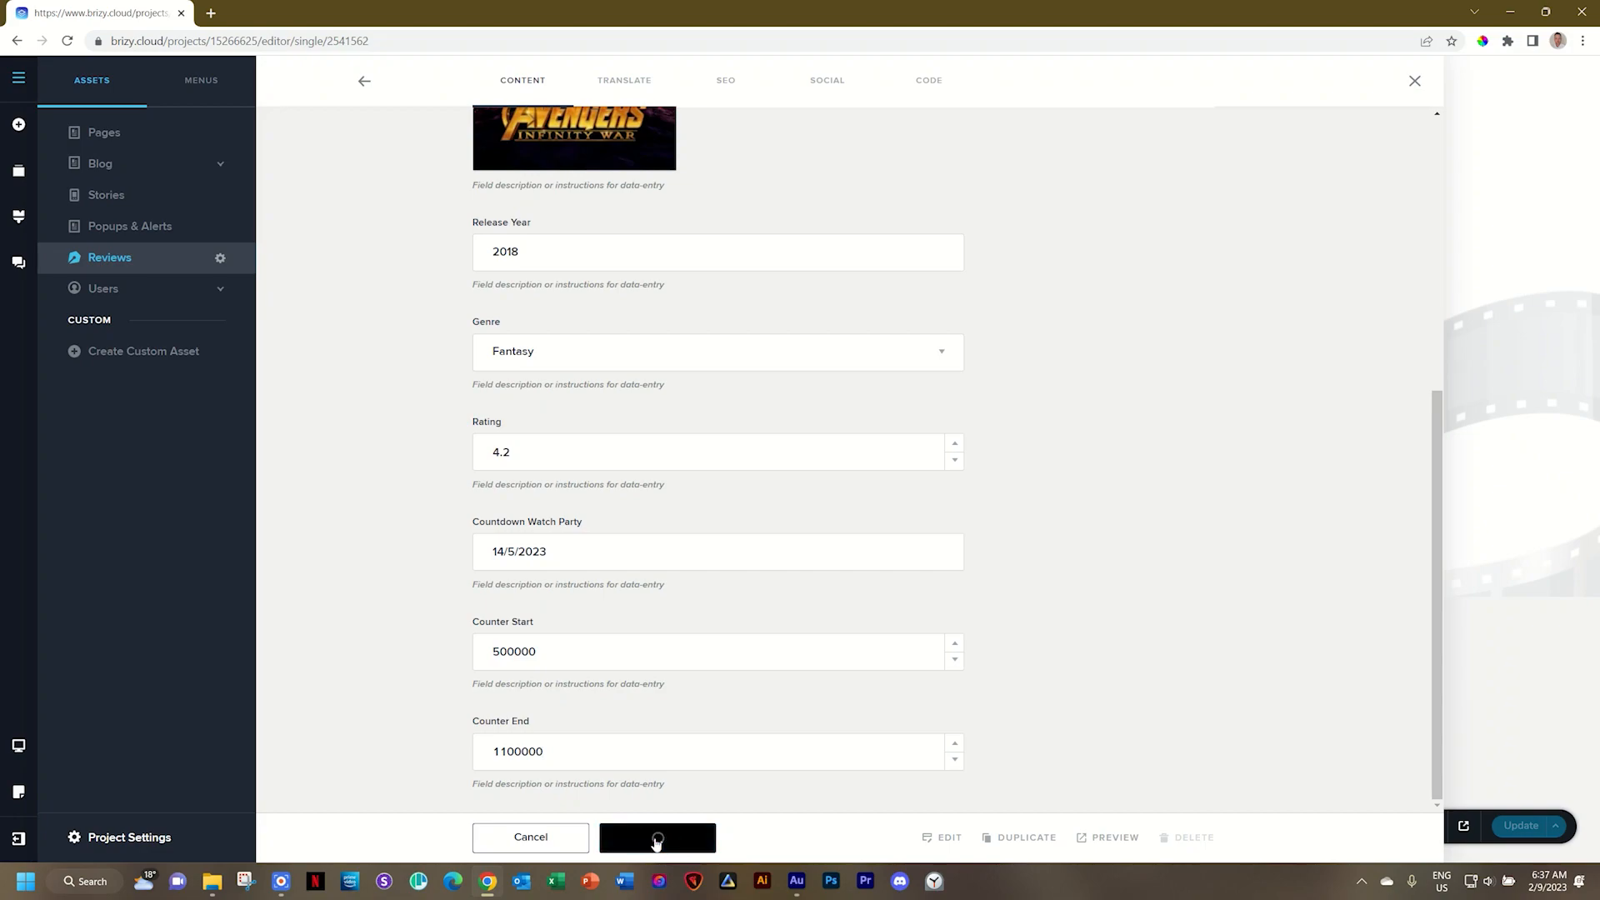
click(657, 836)
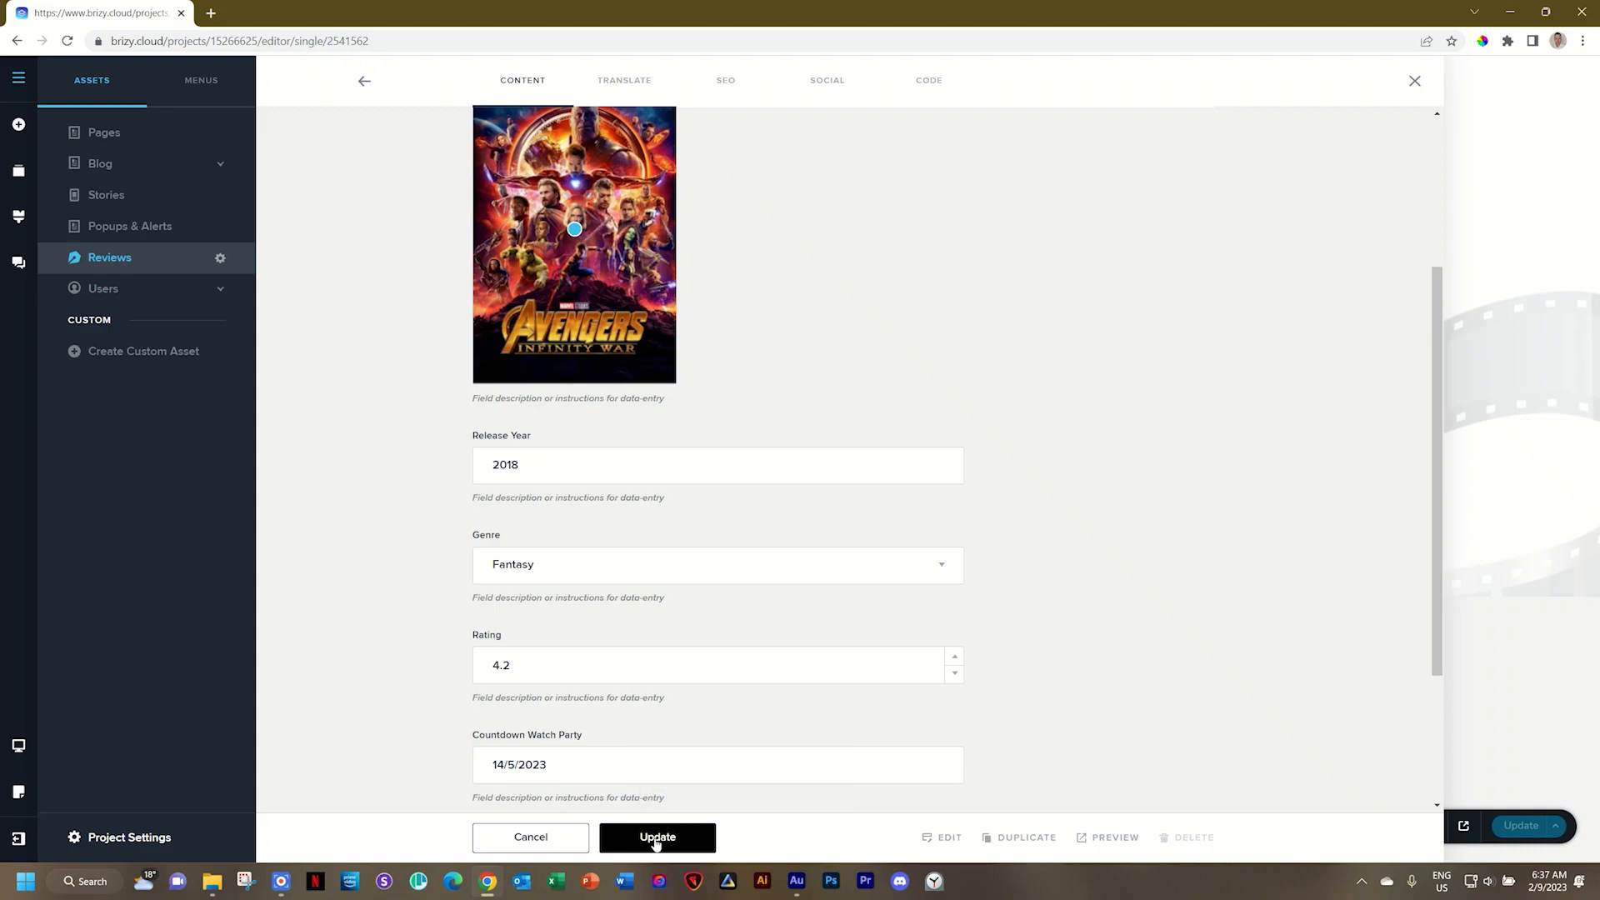
click(656, 837)
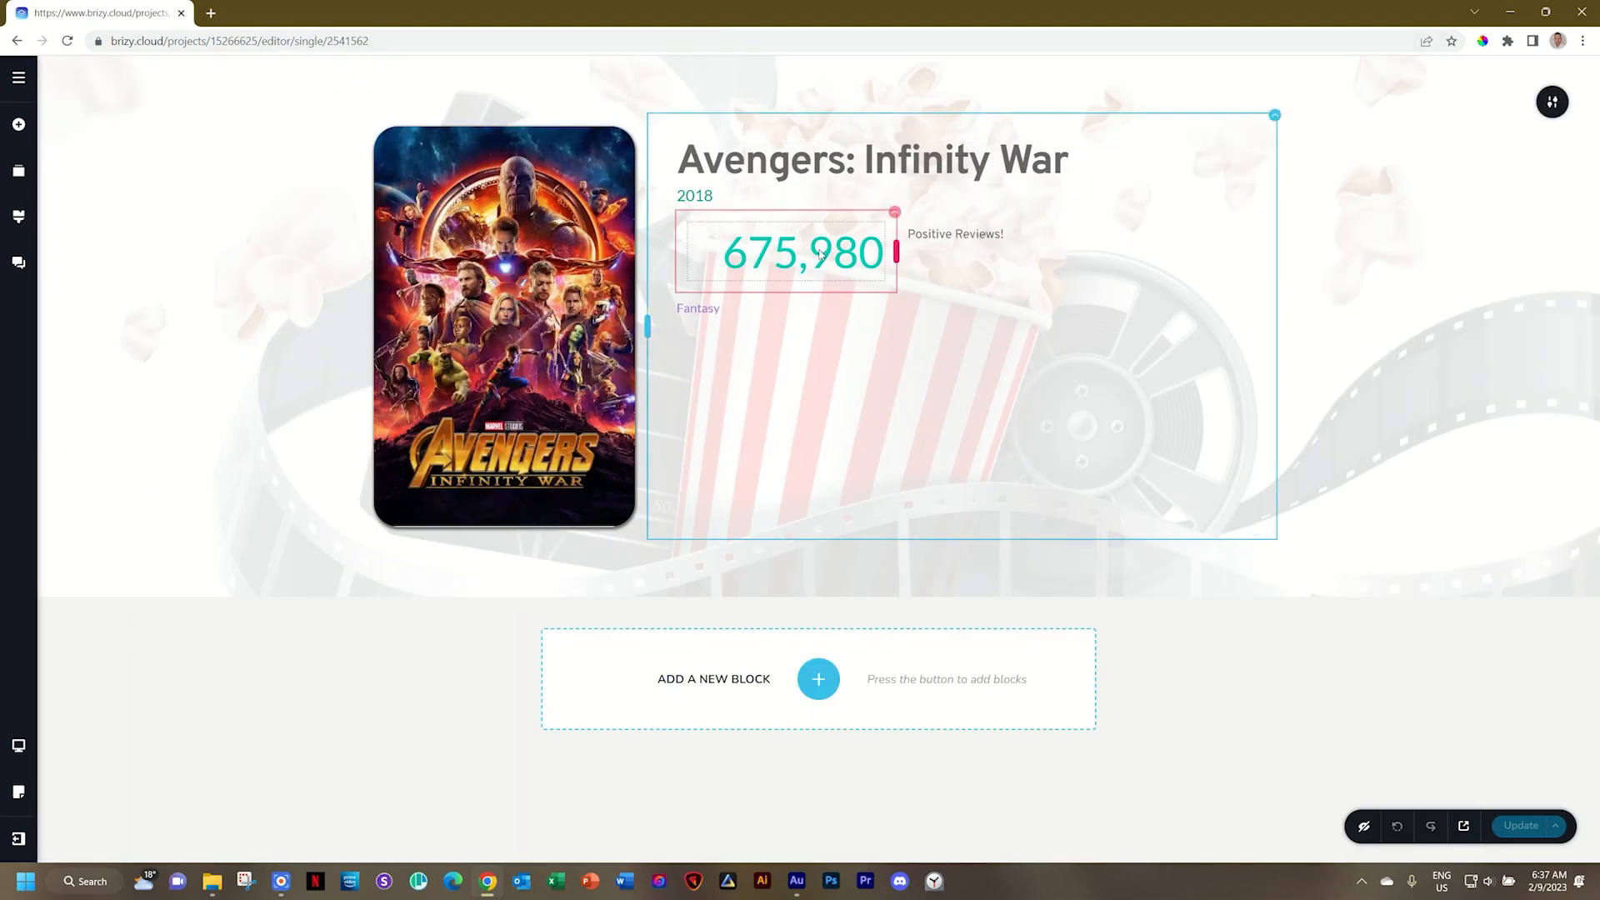
- Bind the counter's Start to the Counter Start field and End to the Counter End field
click(803, 251)
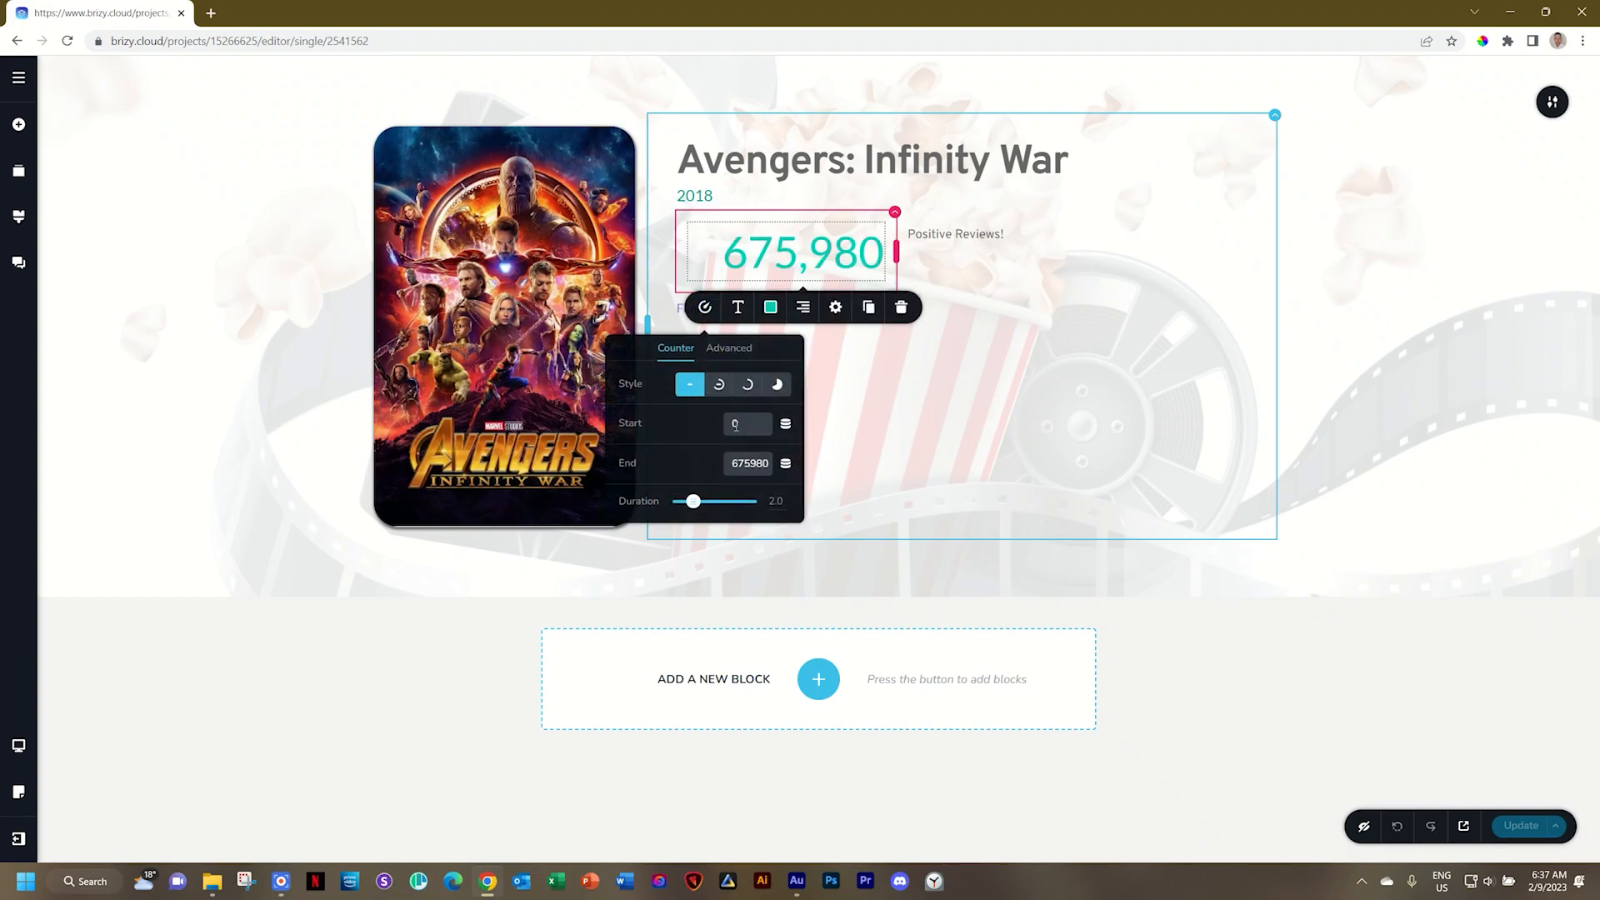
click(785, 424)
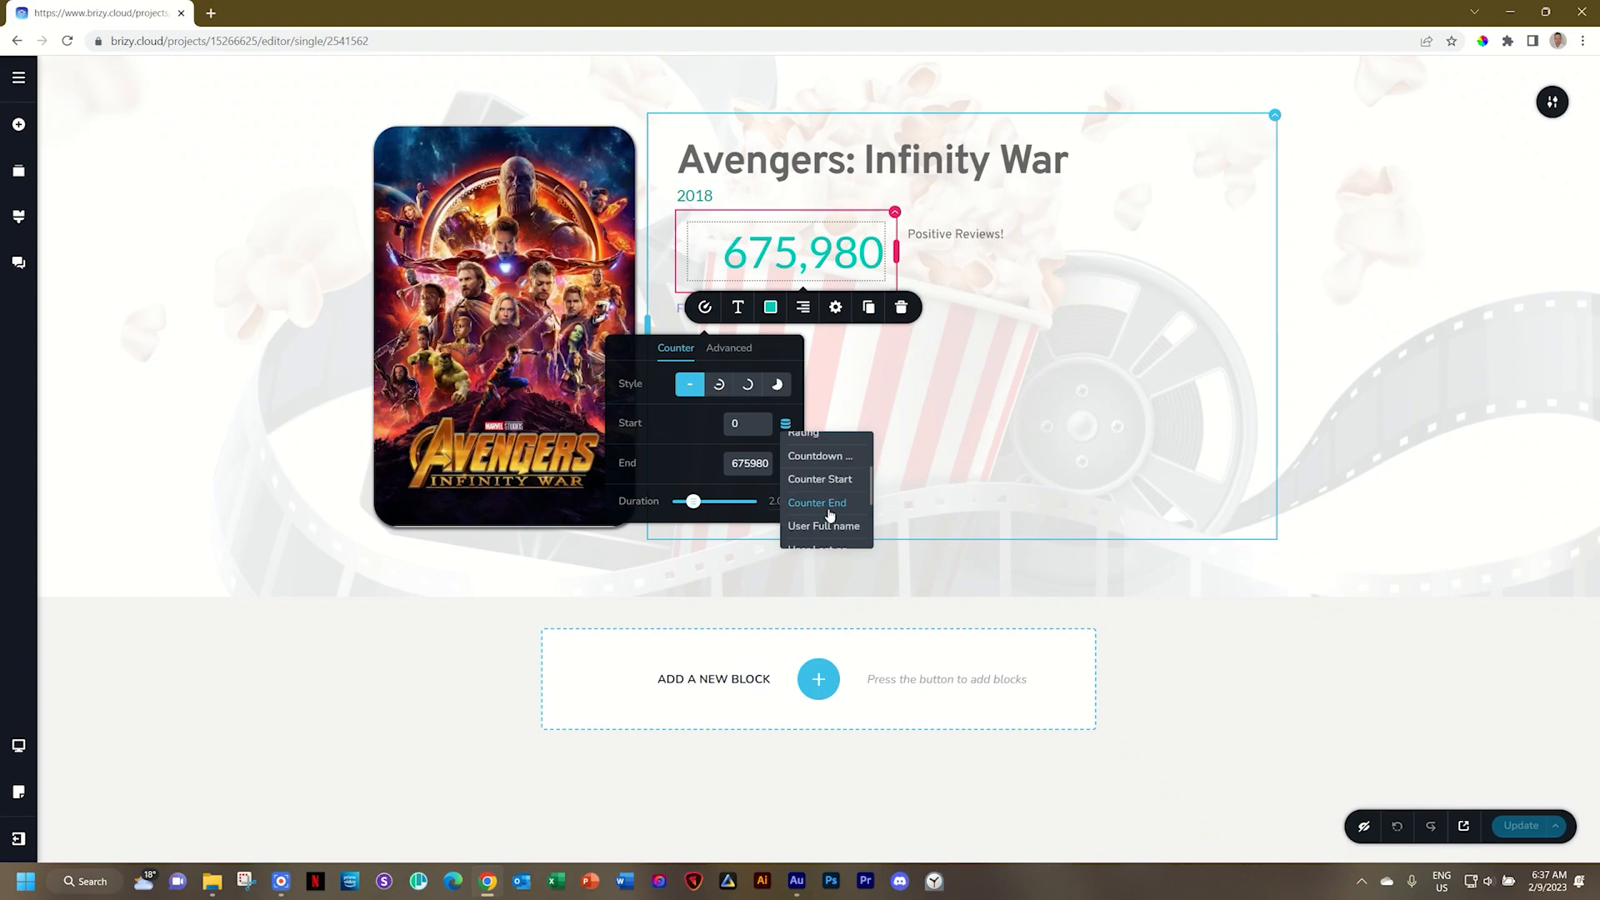
click(820, 478)
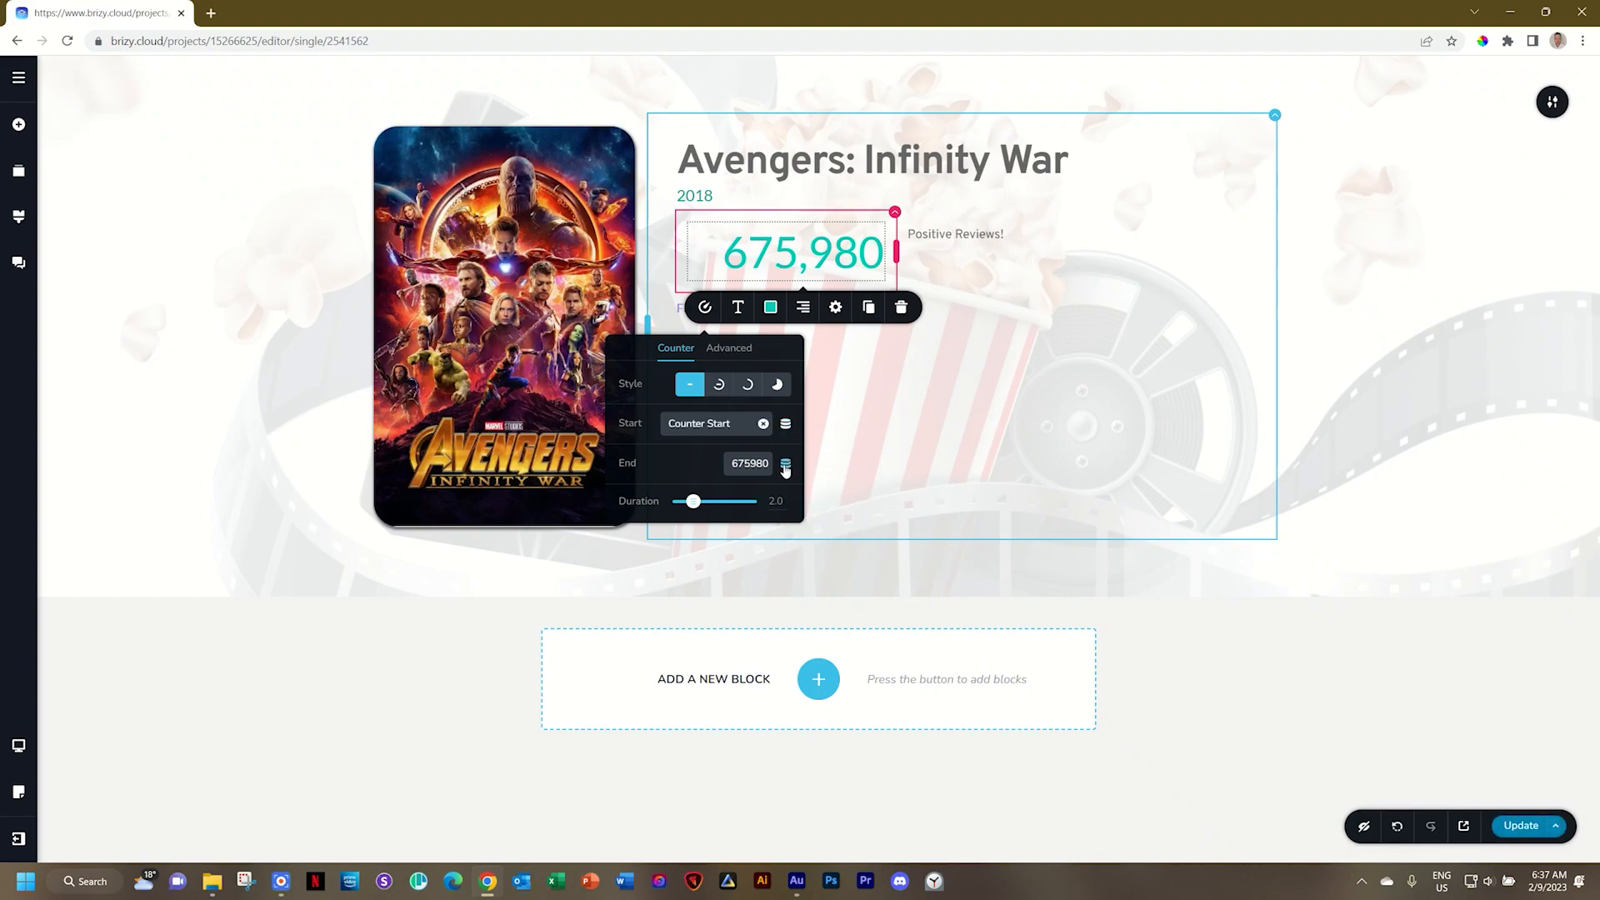
click(784, 463)
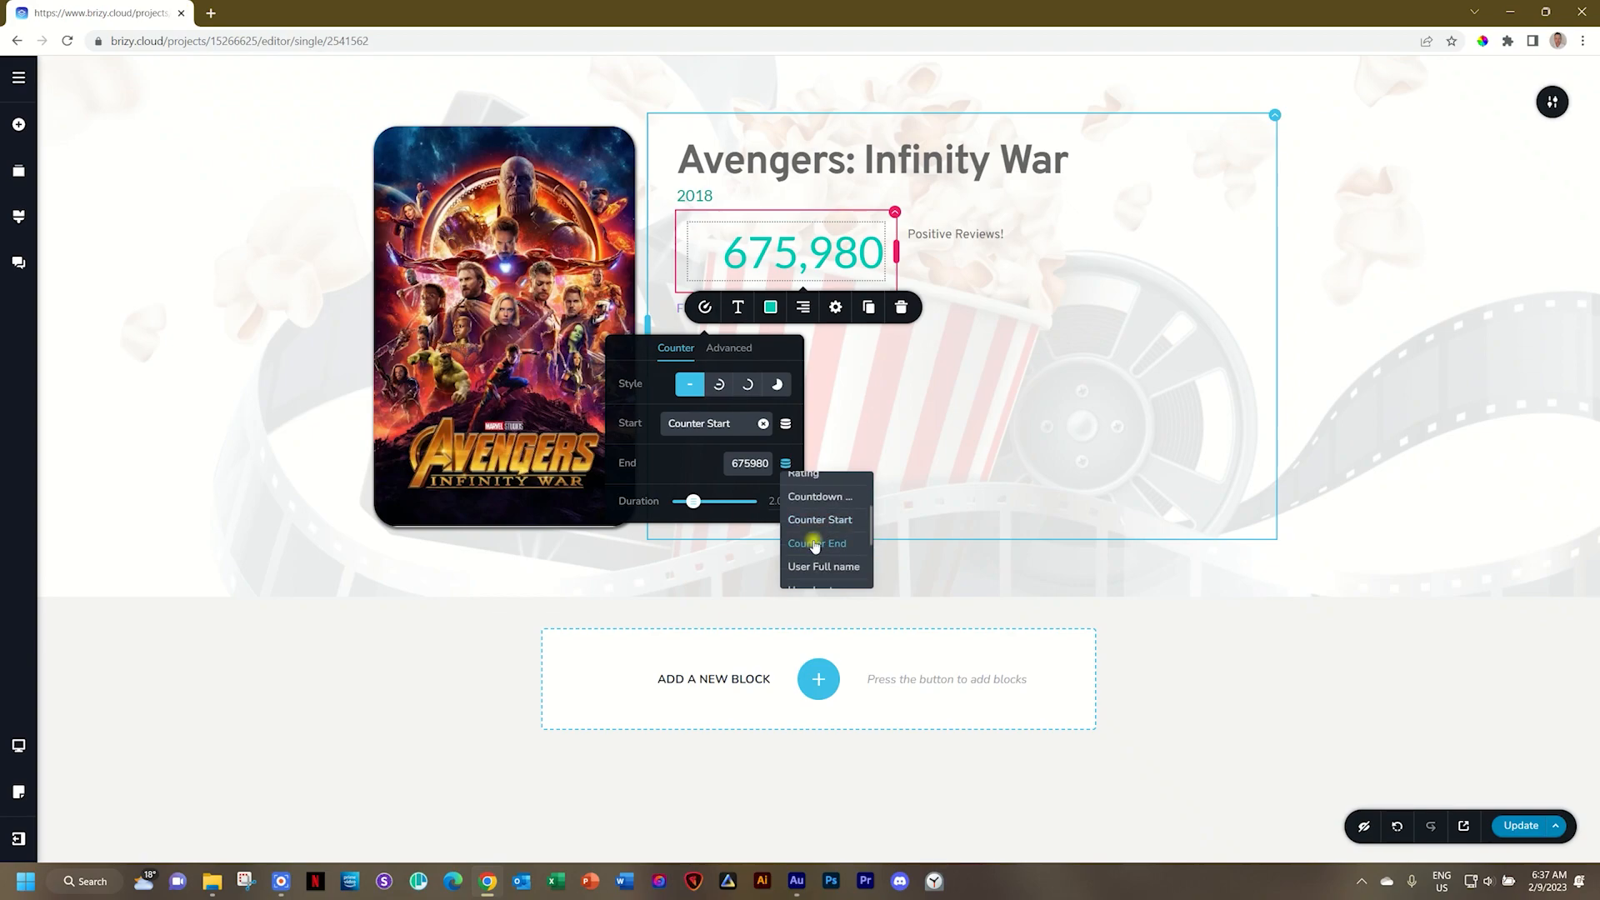
click(817, 541)
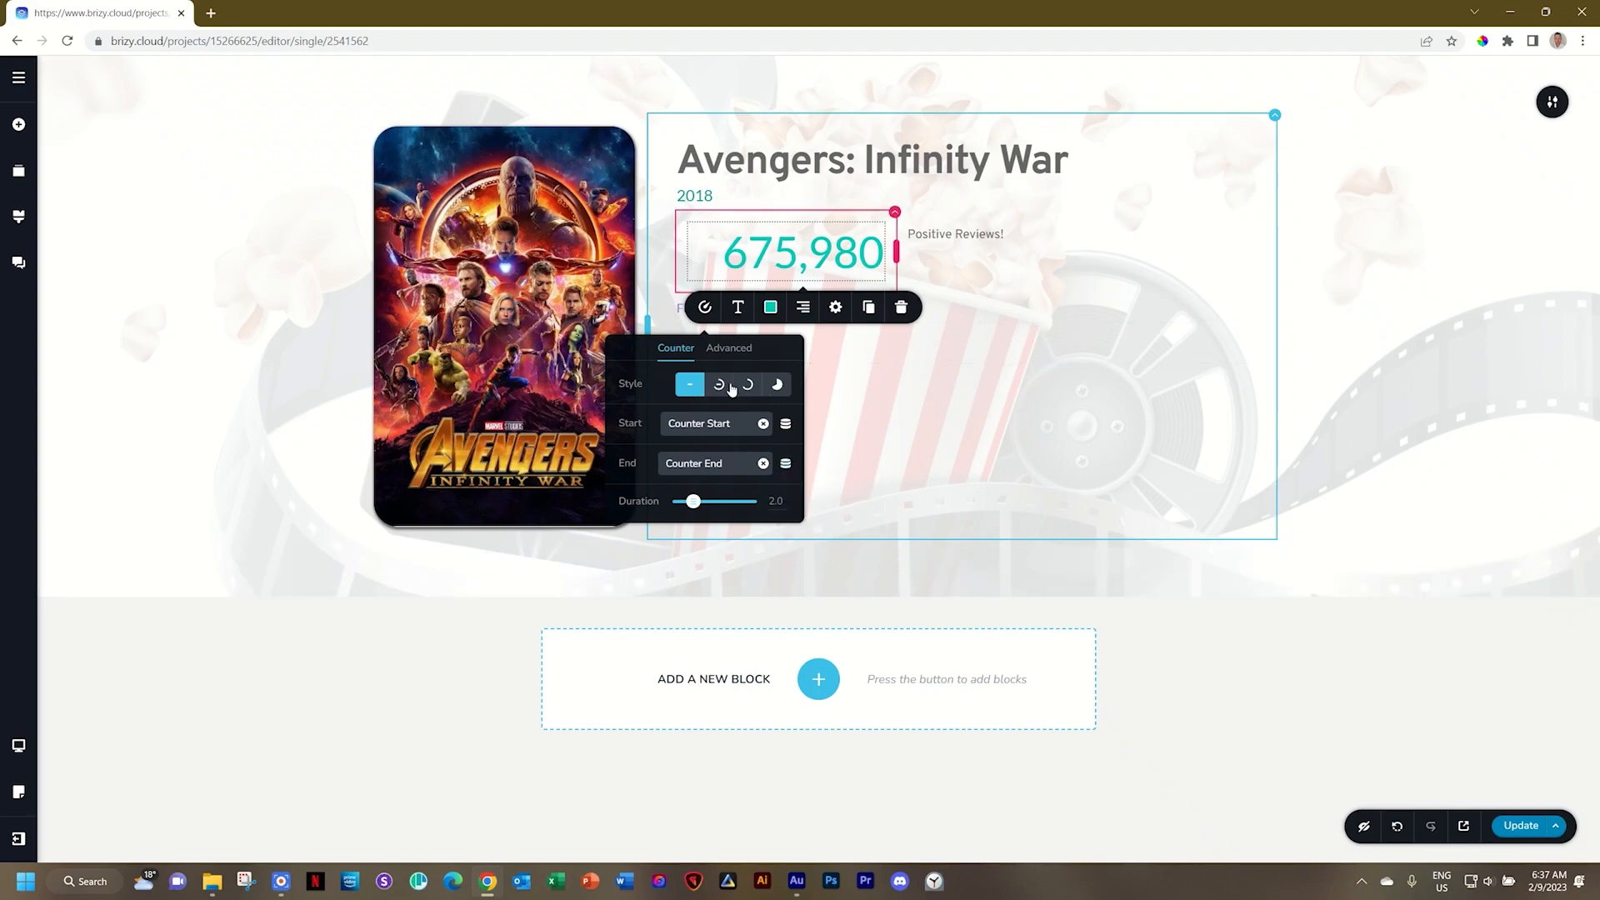
click(1520, 825)
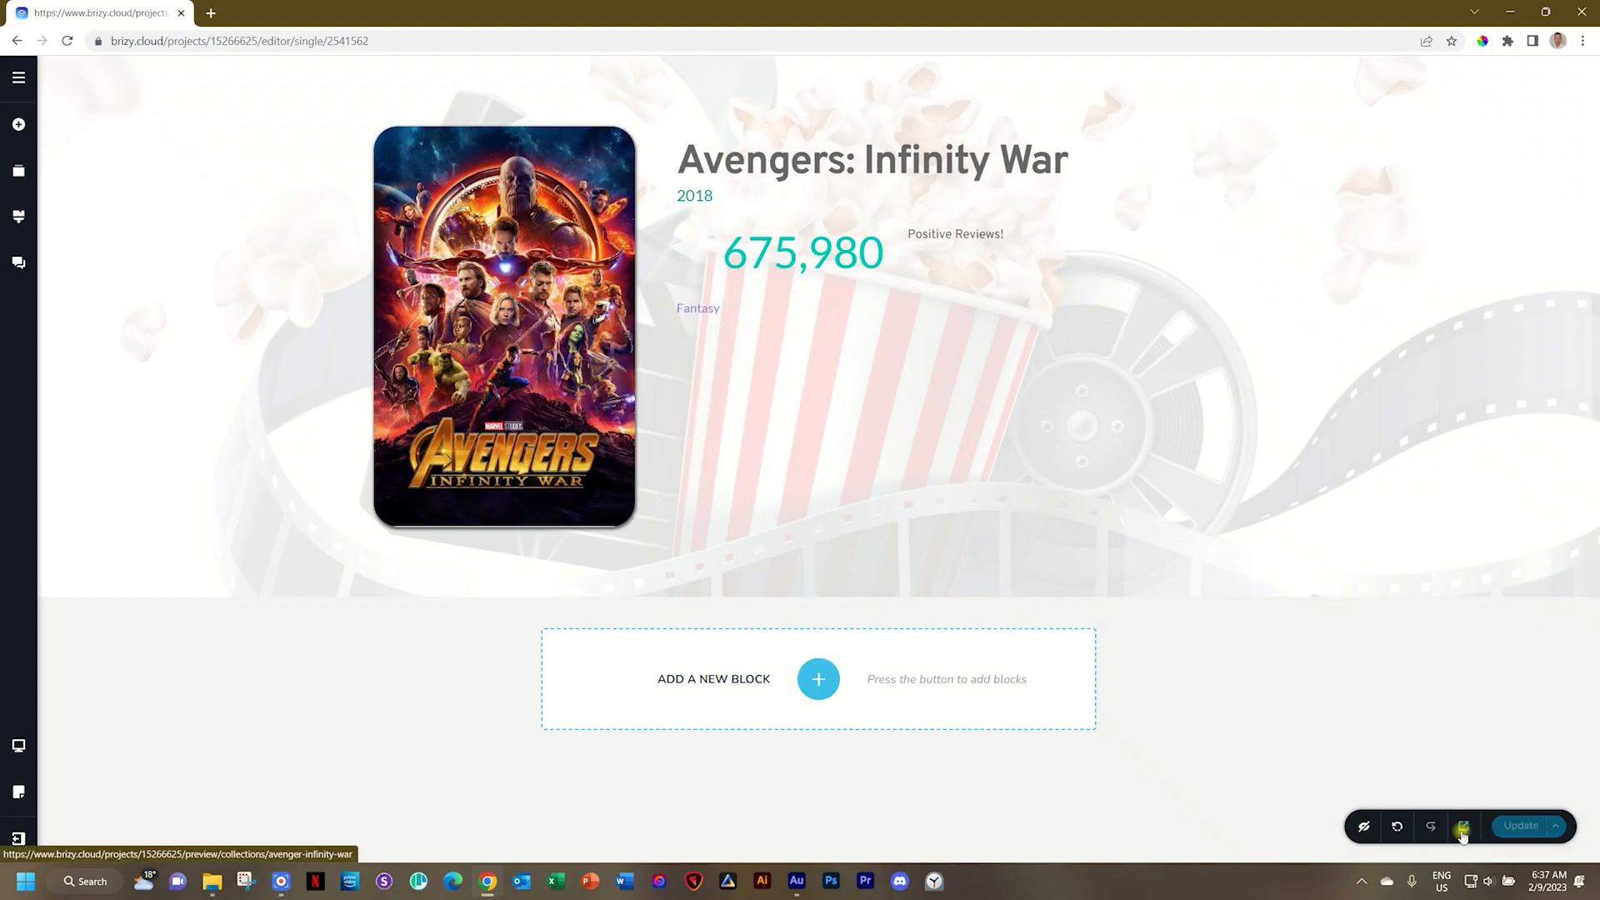
- Preview the live Avengers: Infinity War page with its counter animating
click(1461, 826)
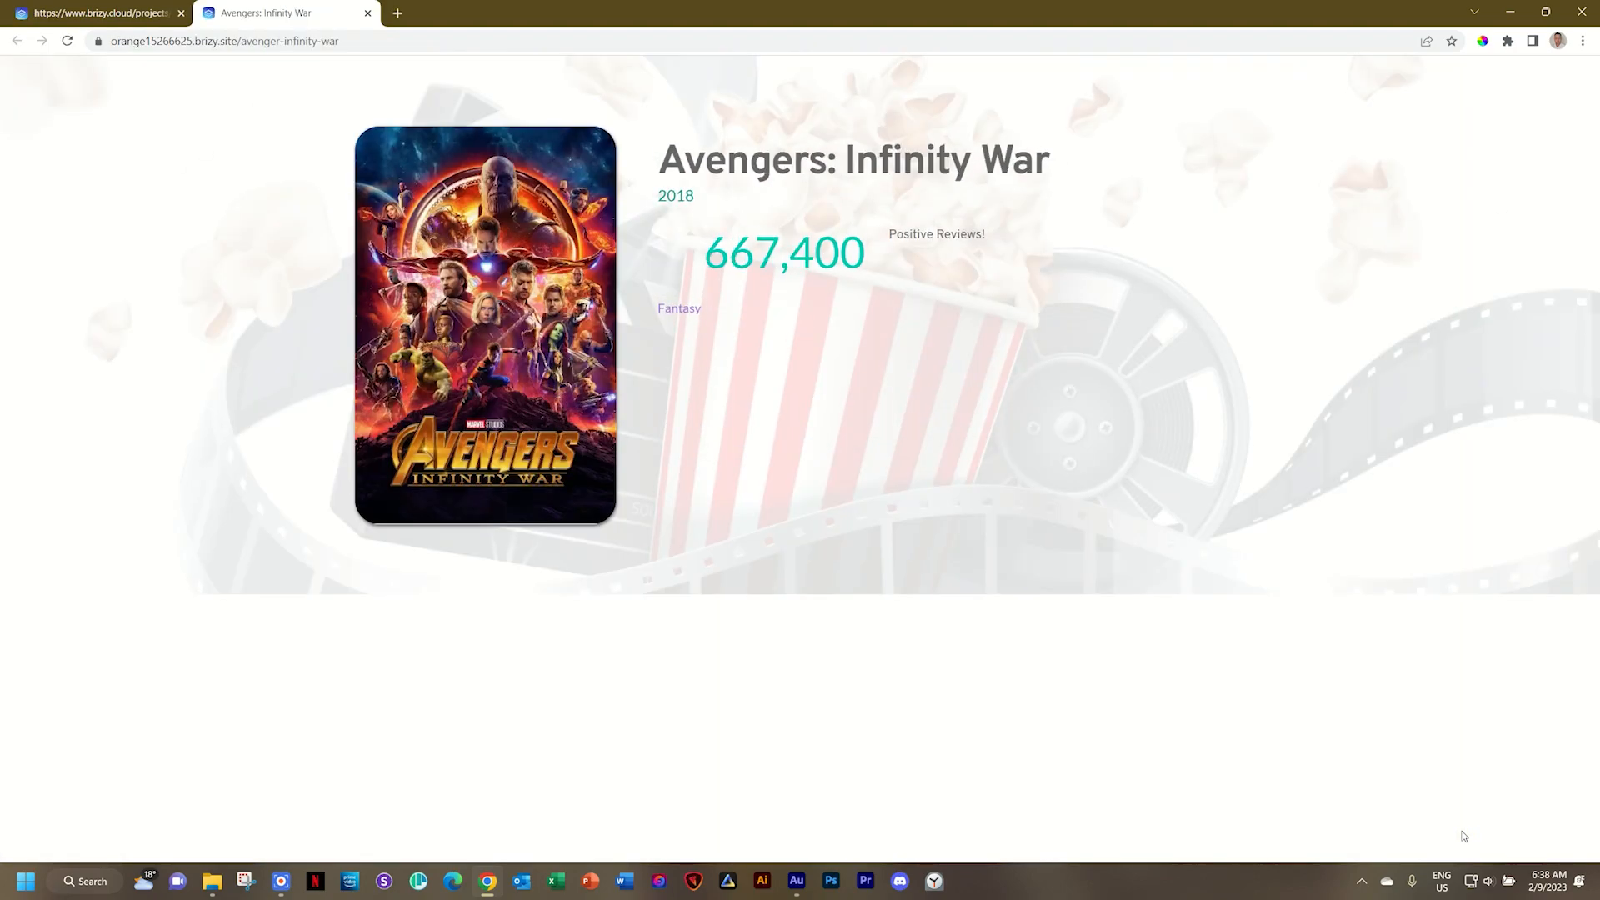